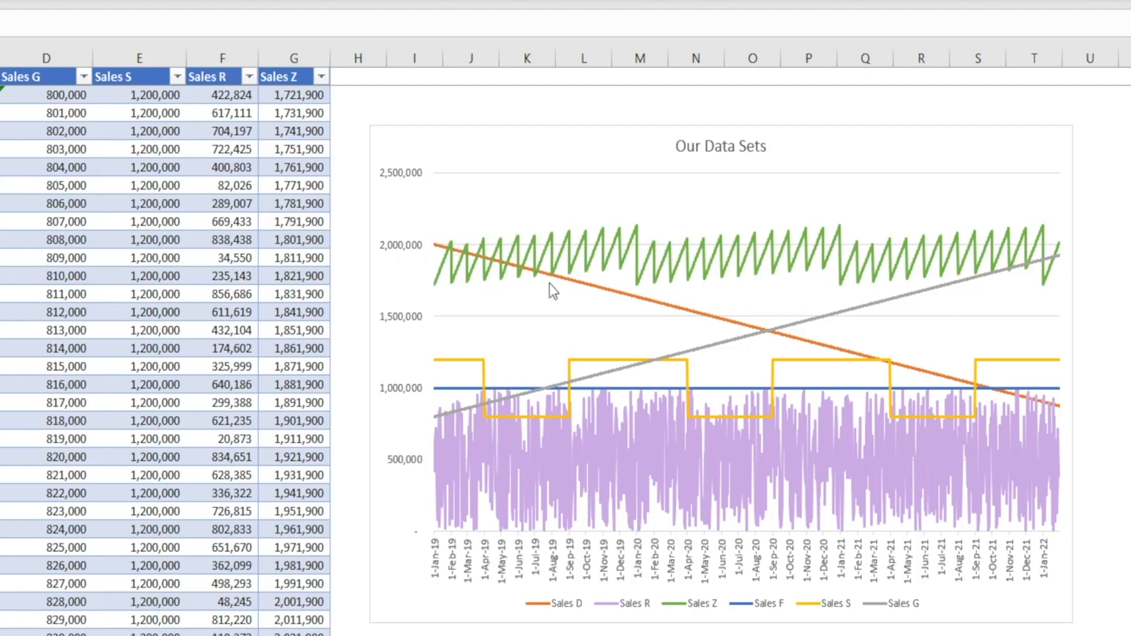
{"action": "mouse_move", "coordinate": [571, 435]}
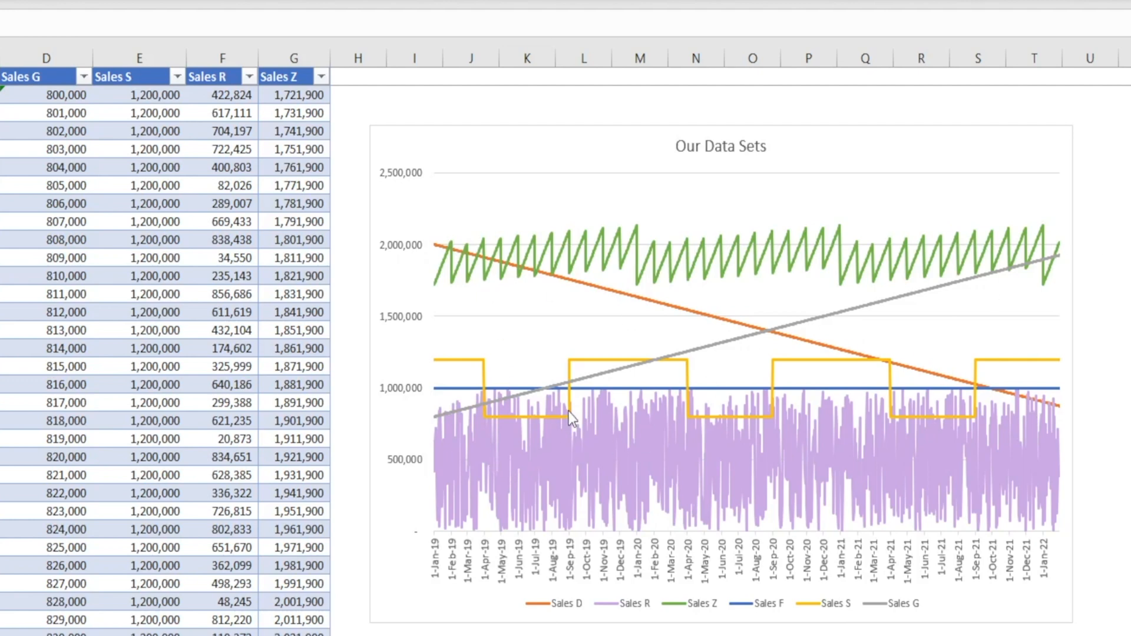
{"action": "mouse_move", "coordinate": [837, 402]}
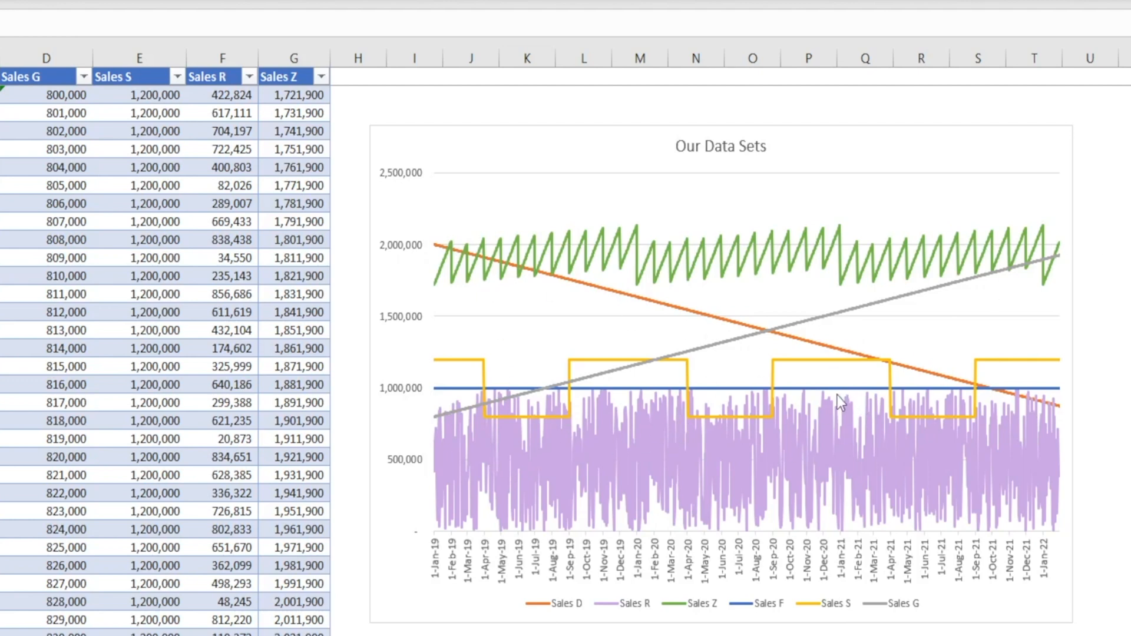
{"action": "mouse_move", "coordinate": [1063, 502]}
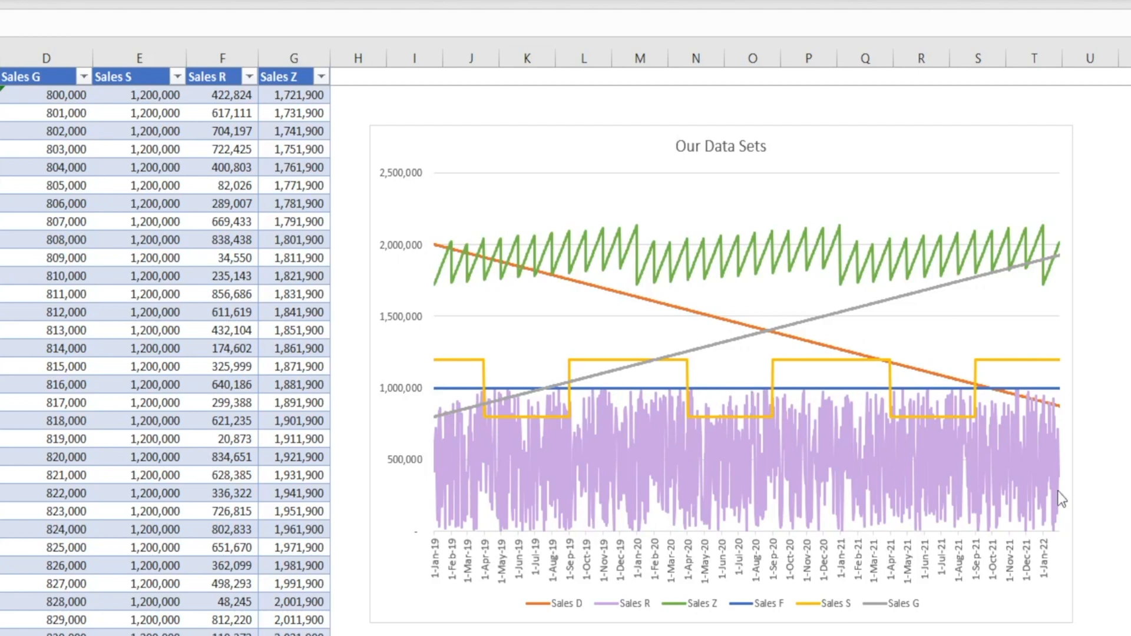
{"action": "mouse_move", "coordinate": [1079, 518]}
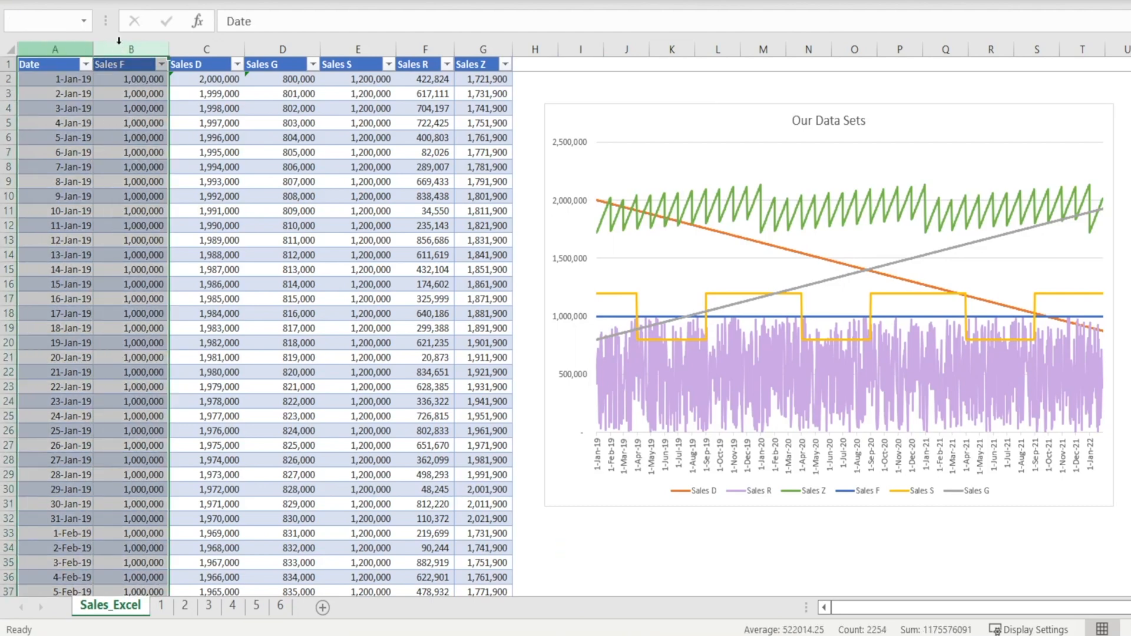
{"action": "mouse_move", "coordinate": [946, 65]}
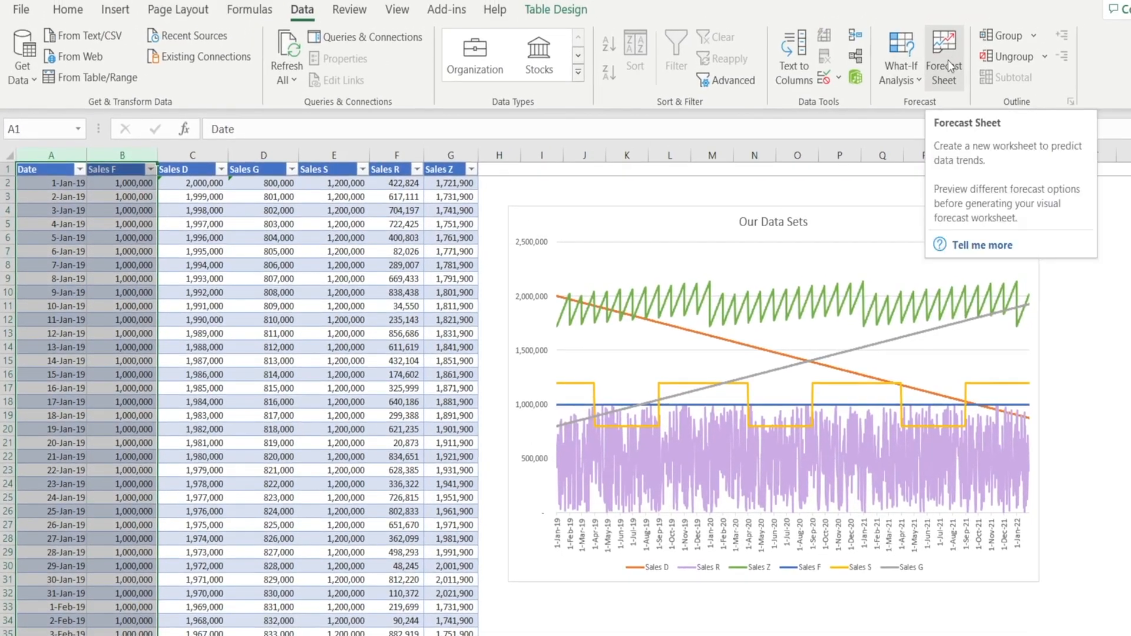
Create the Sales F forecast sheet, name it F, and return to Sales_Excel
{"action": "left_click", "coordinate": [944, 51]}
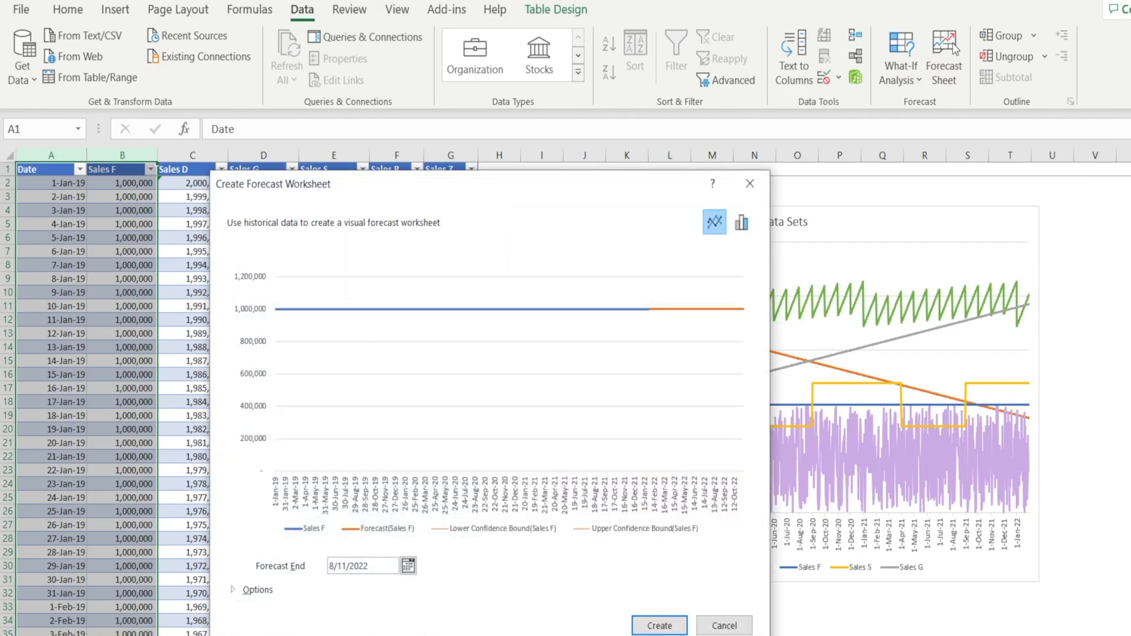
{"action": "left_click", "coordinate": [728, 625]}
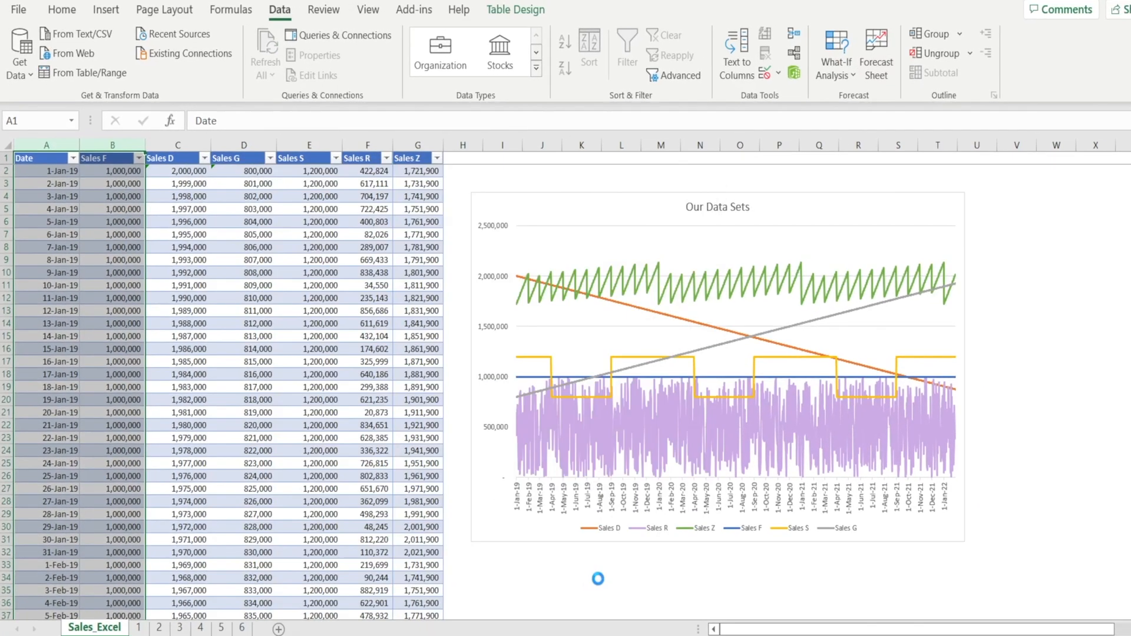
{"action": "left_click", "coordinate": [875, 50]}
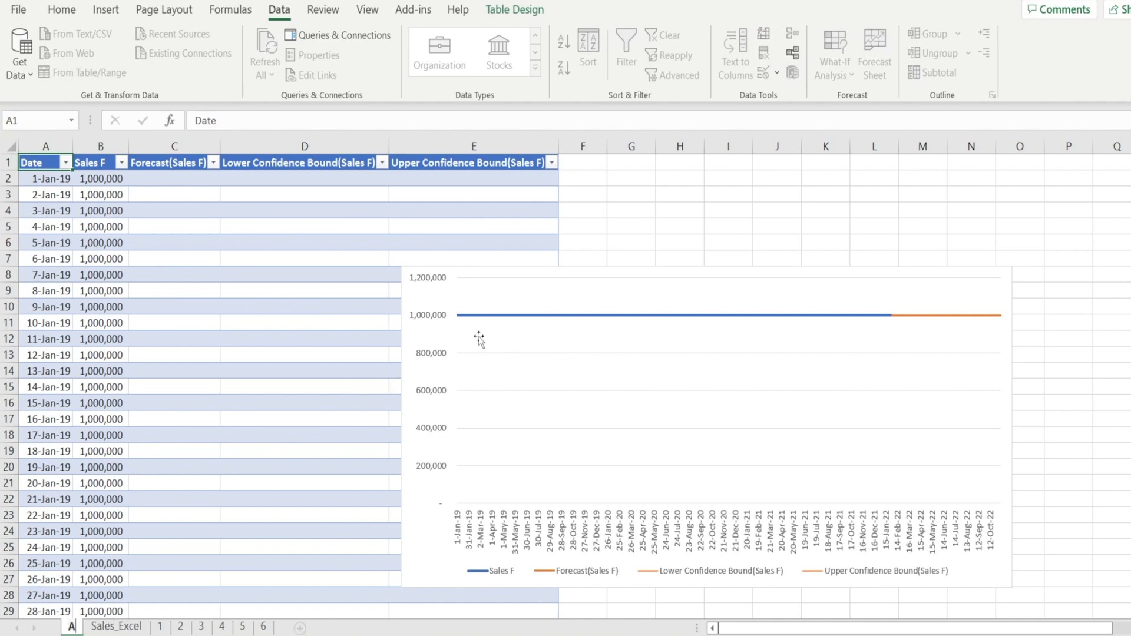
{"action": "mouse_move", "coordinate": [478, 338]}
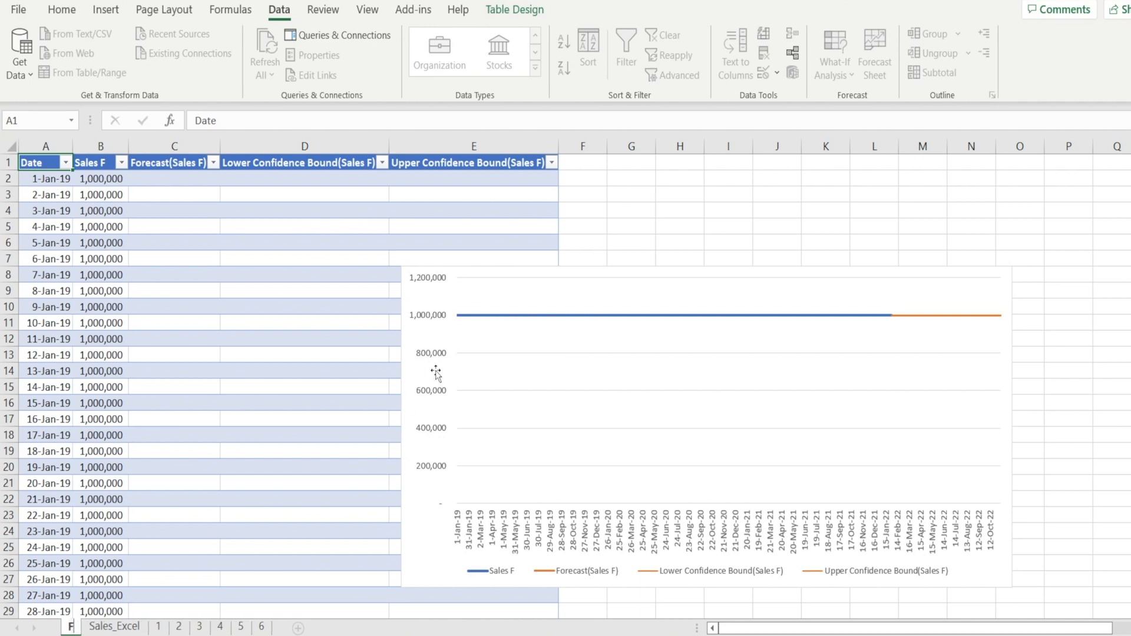
{"action": "mouse_move", "coordinate": [885, 332]}
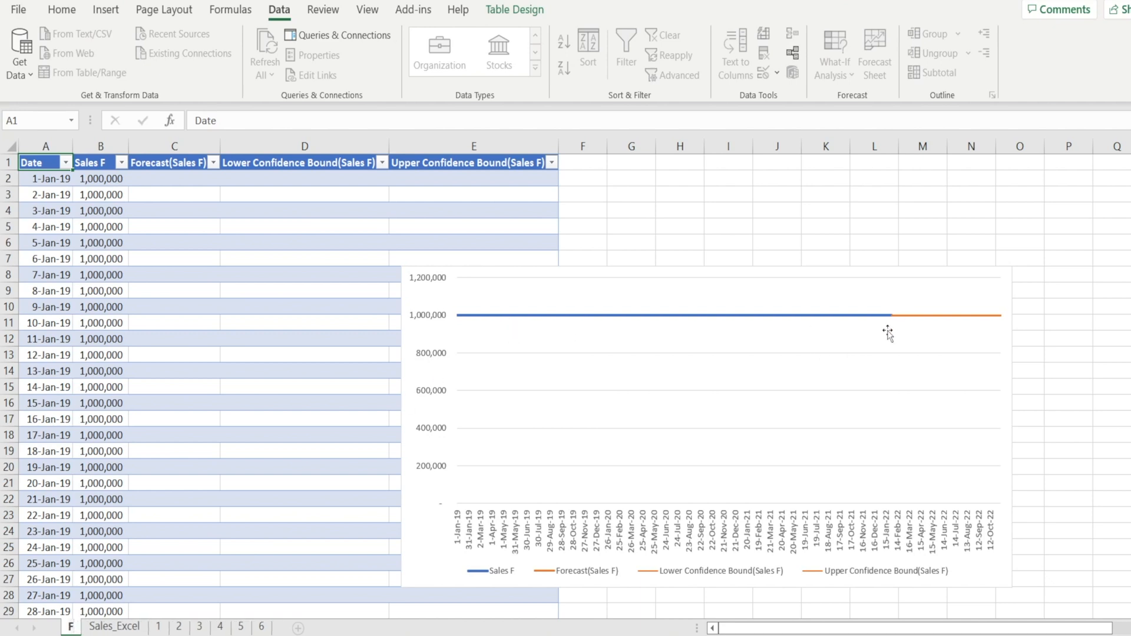
{"action": "mouse_move", "coordinate": [896, 332]}
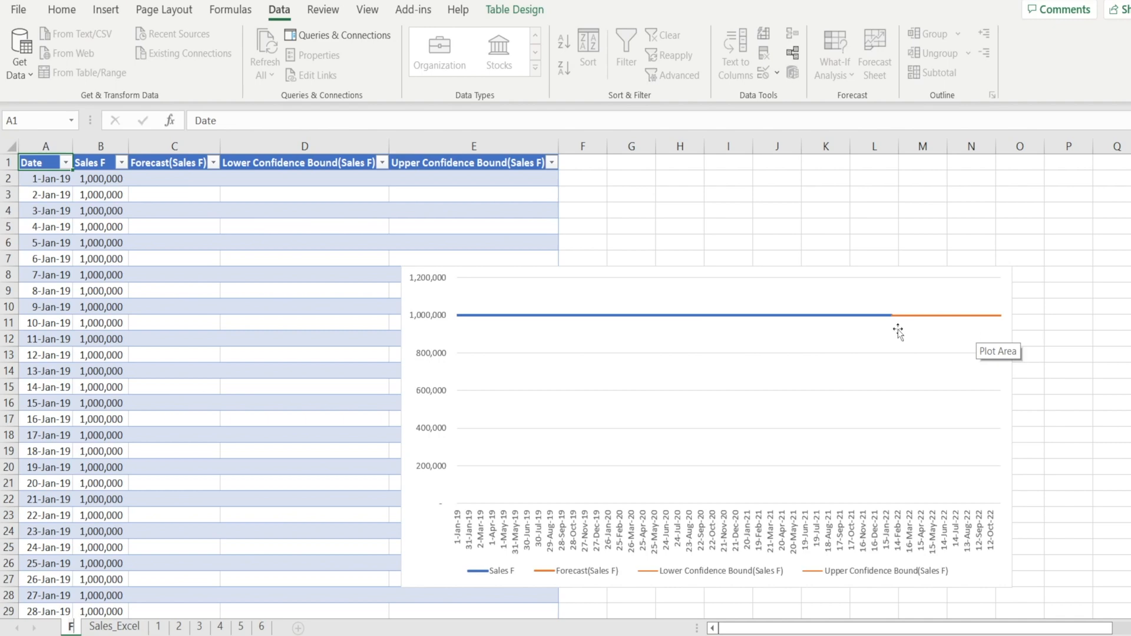
{"action": "mouse_move", "coordinate": [964, 340]}
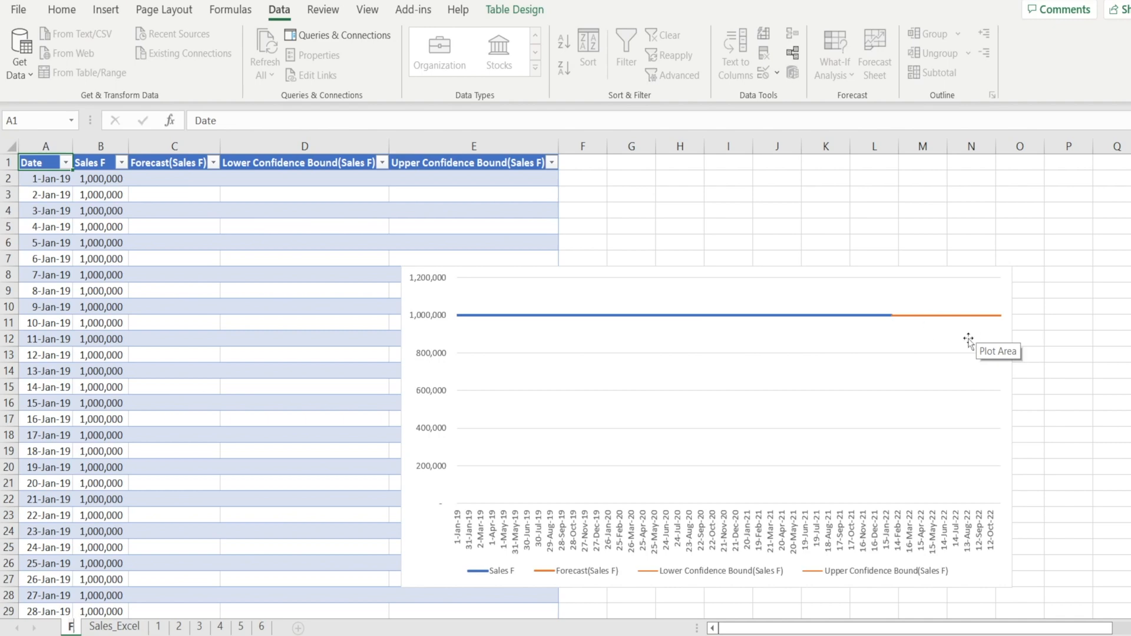
{"action": "left_click", "coordinate": [1066, 354]}
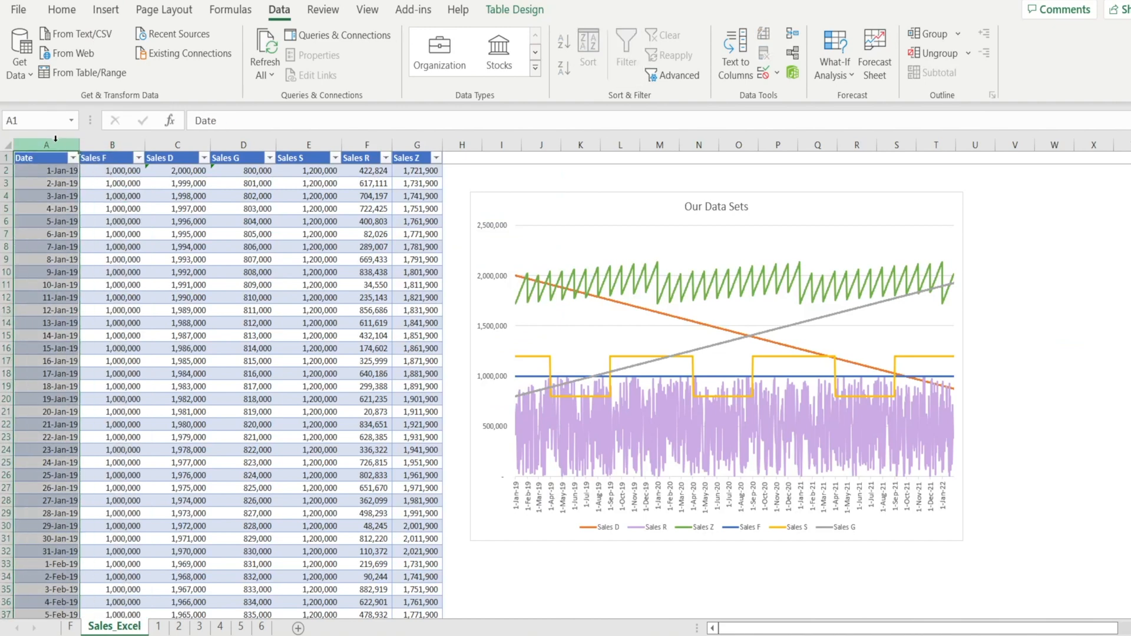
Create a Sales D forecast worksheet with its forecast ending 31/12/2022
{"action": "left_click", "coordinate": [170, 158]}
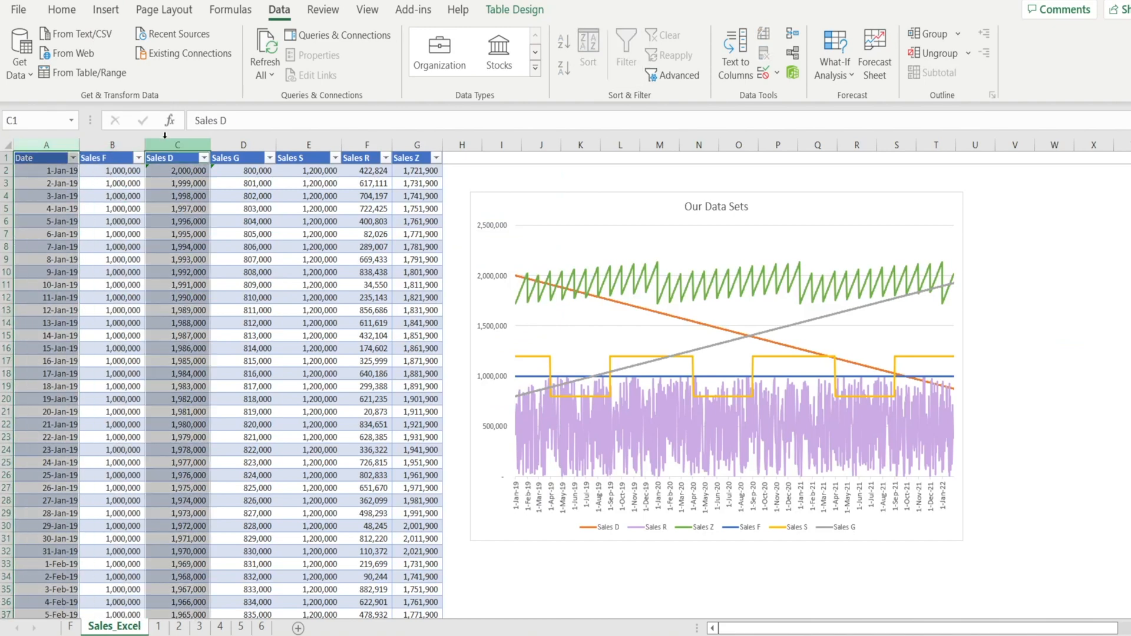
{"action": "left_click", "coordinate": [875, 43]}
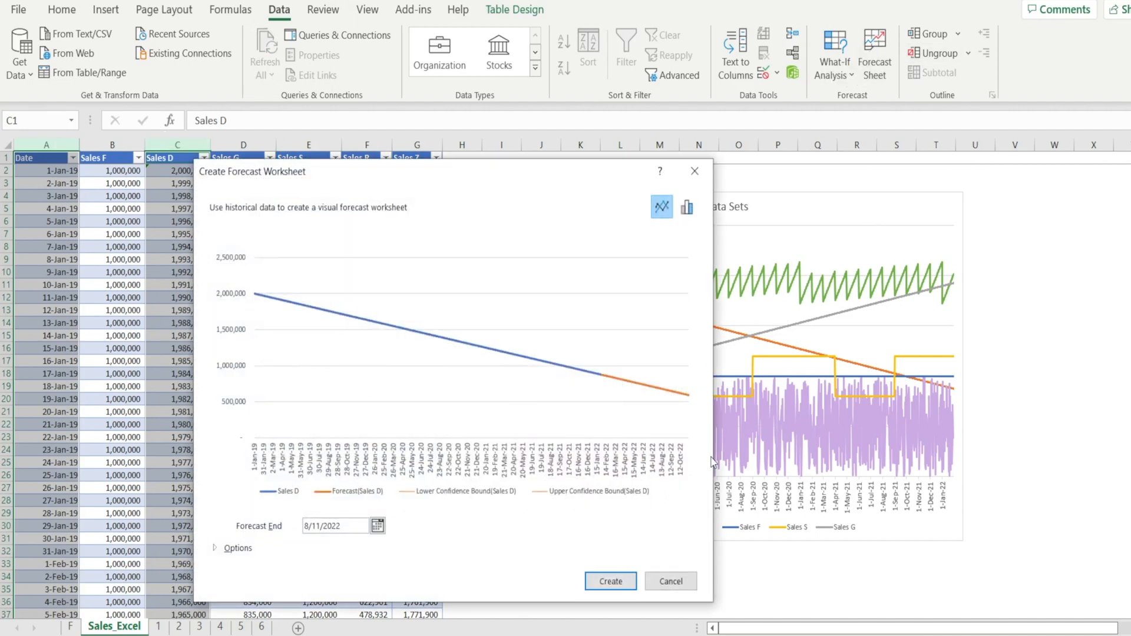
{"action": "mouse_move", "coordinate": [552, 357]}
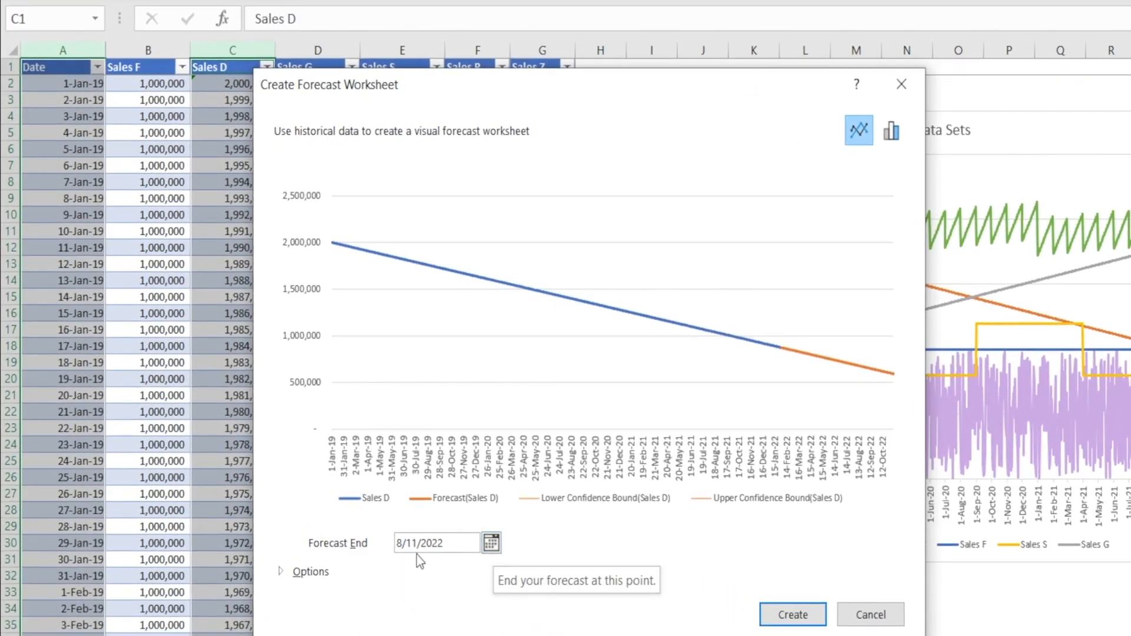
{"action": "left_click", "coordinate": [491, 543]}
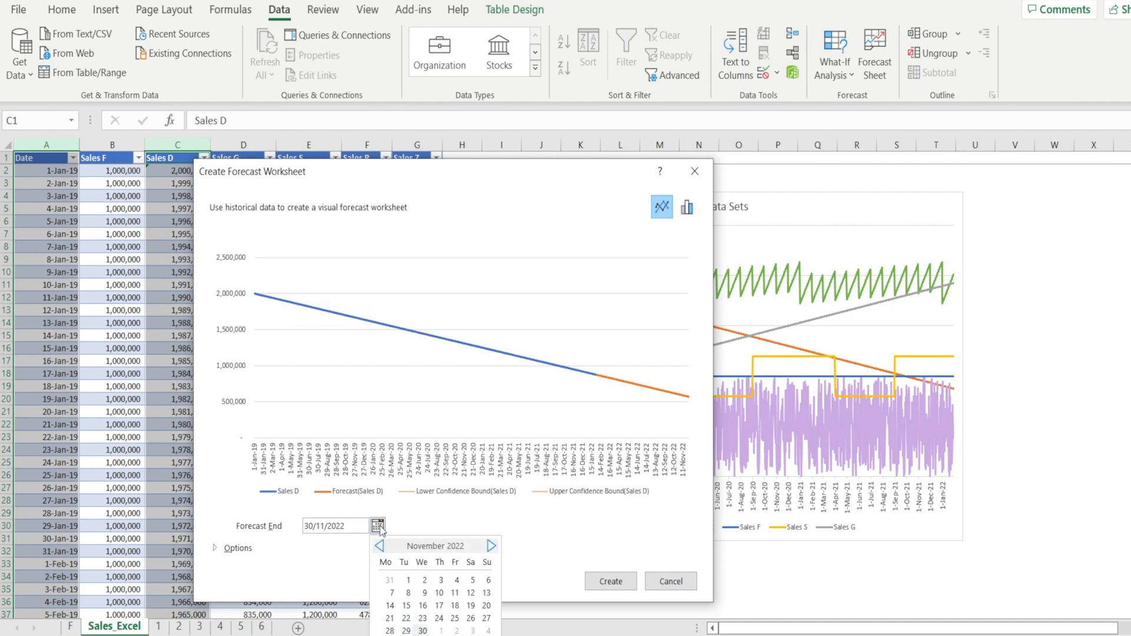
{"action": "left_click", "coordinate": [493, 545]}
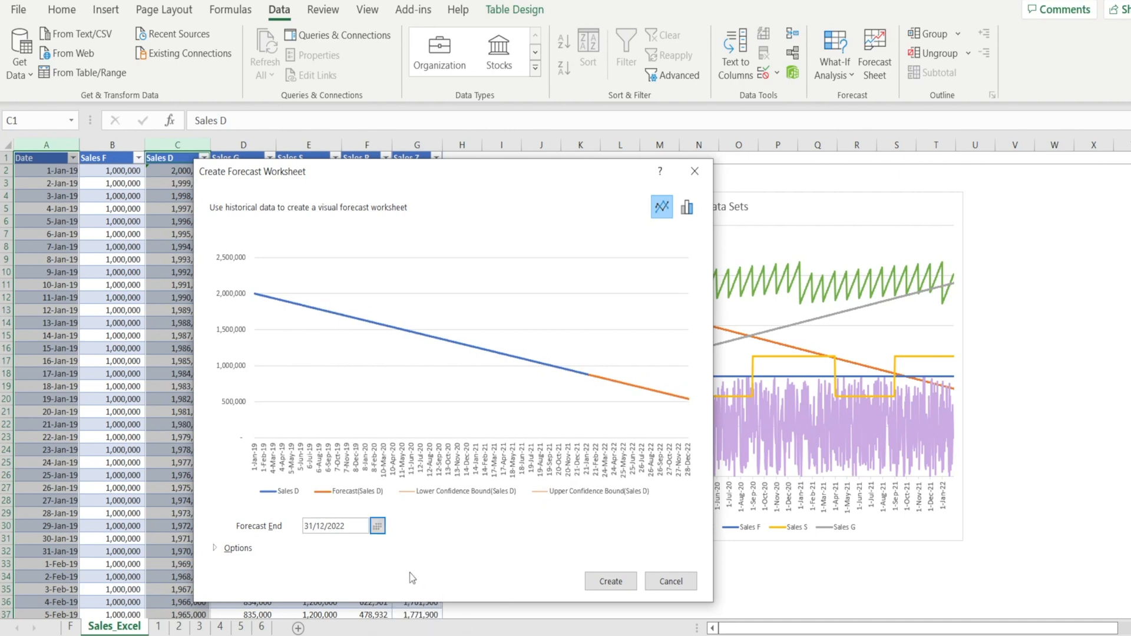
{"action": "left_click", "coordinate": [610, 581]}
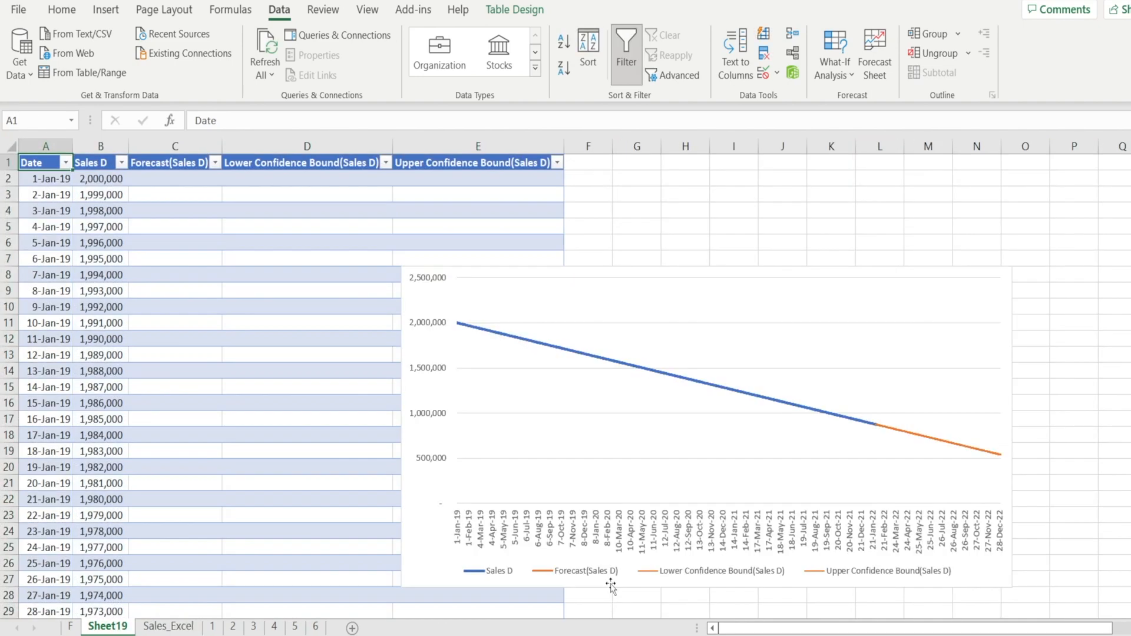
{"action": "mouse_move", "coordinate": [1041, 514]}
{"action": "type", "text": "D"}
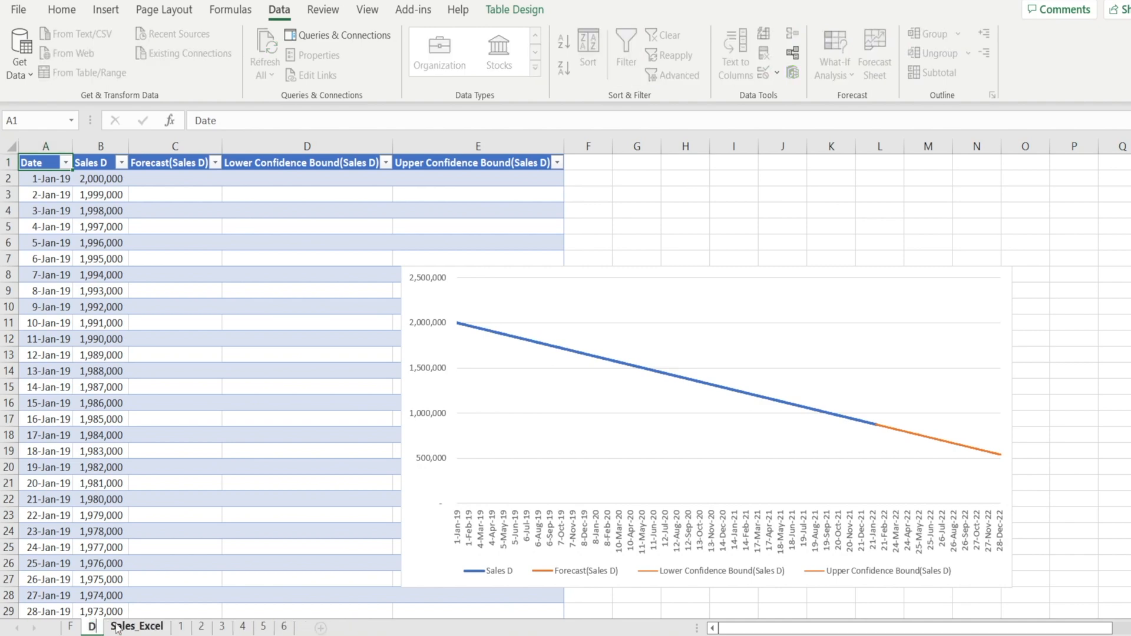
Confirm the tab name D and switch to the Sales_Excel sheet
{"action": "left_click", "coordinate": [174, 548]}
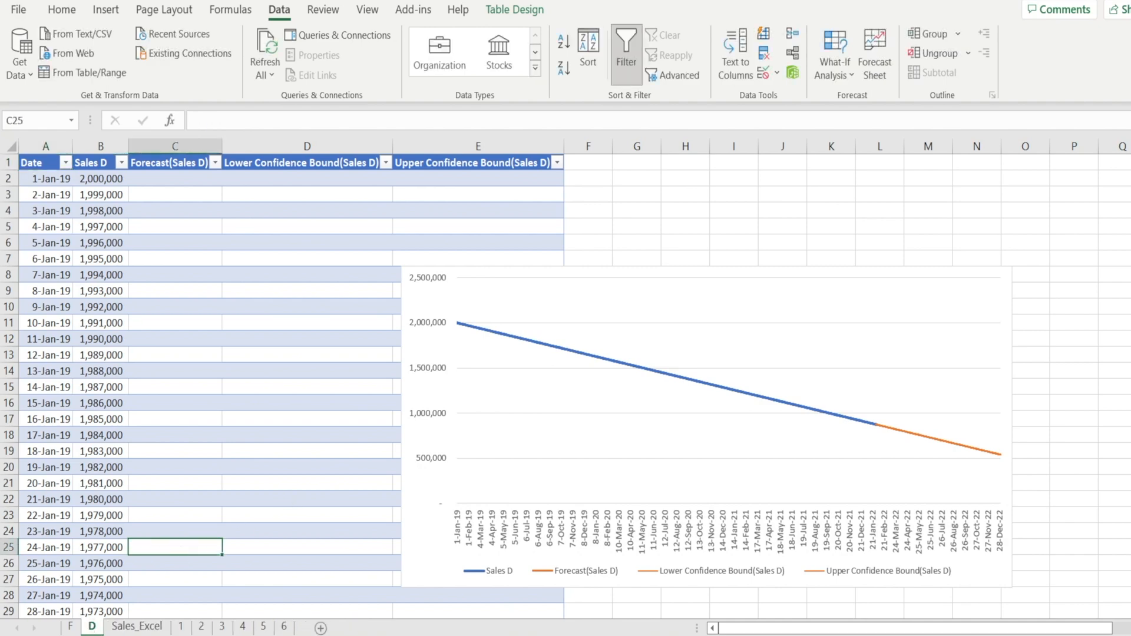
{"action": "left_click", "coordinate": [134, 625]}
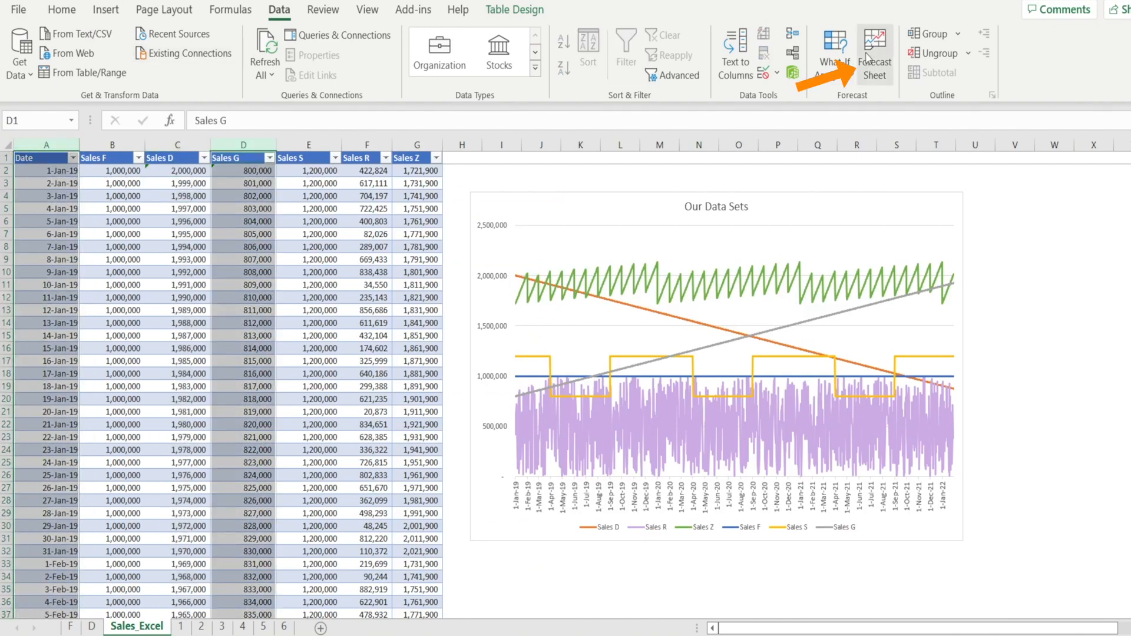
Create the Sales G forecast worksheet and begin renaming its tab to G
{"action": "left_click", "coordinate": [875, 44]}
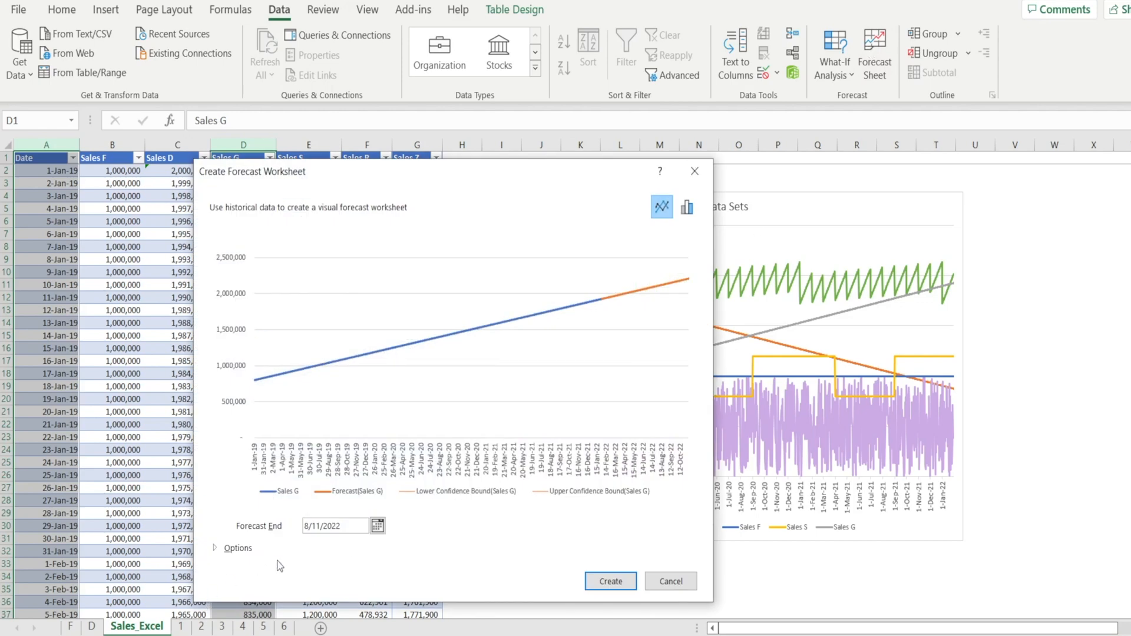
{"action": "mouse_move", "coordinate": [605, 582]}
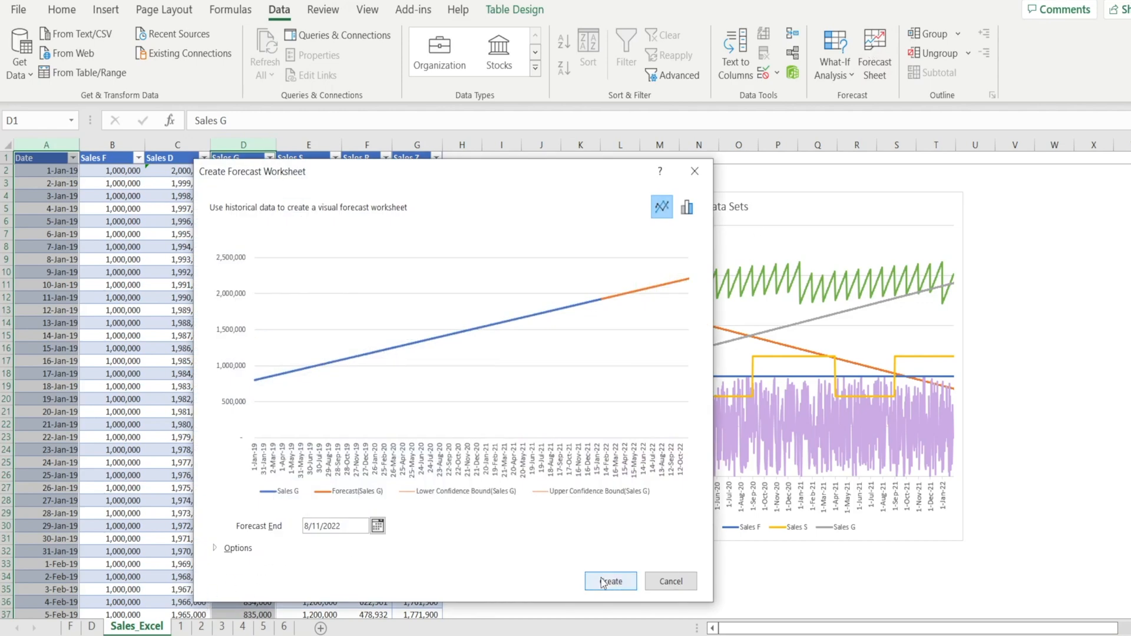
{"action": "left_click", "coordinate": [611, 581]}
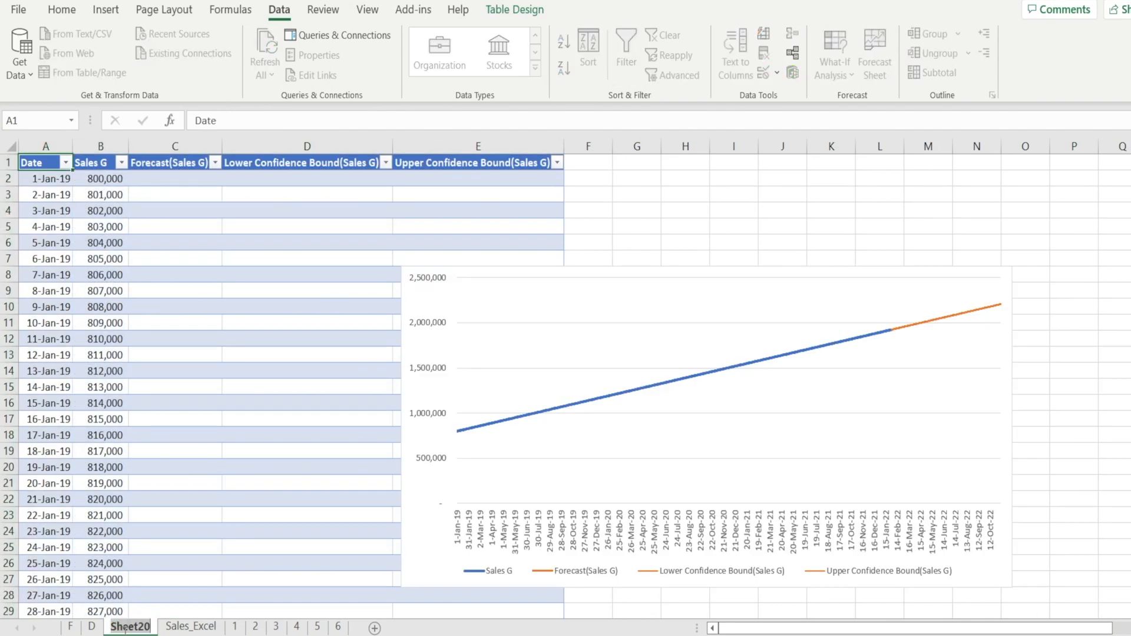
{"action": "left_click", "coordinate": [111, 626]}
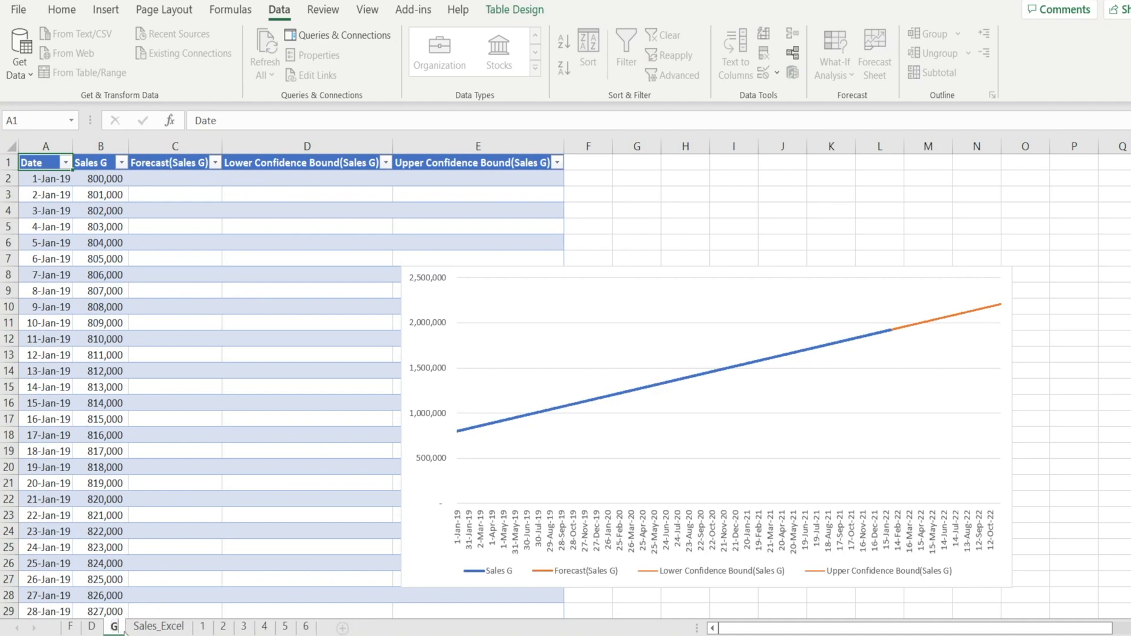
{"action": "mouse_move", "coordinate": [416, 462]}
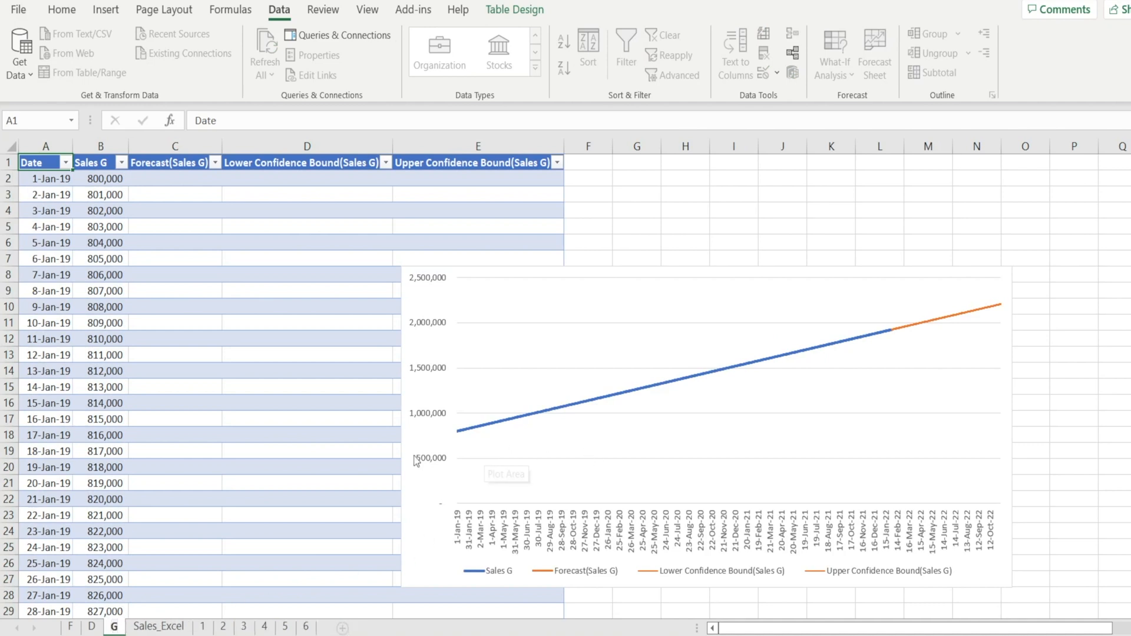
{"action": "mouse_move", "coordinate": [865, 356]}
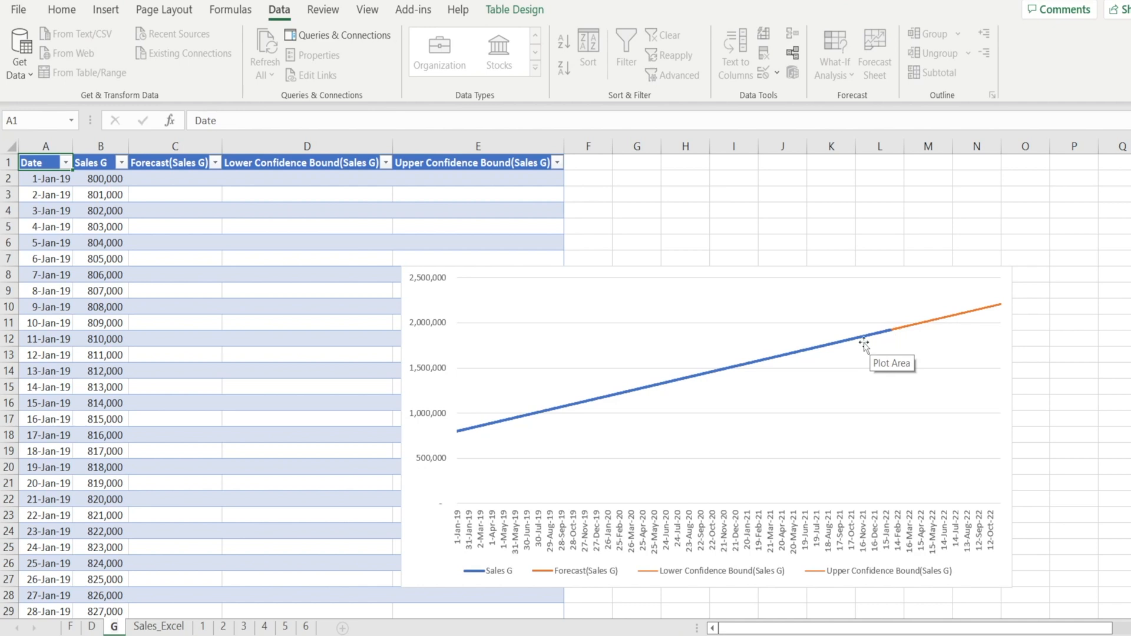
{"action": "mouse_move", "coordinate": [886, 343]}
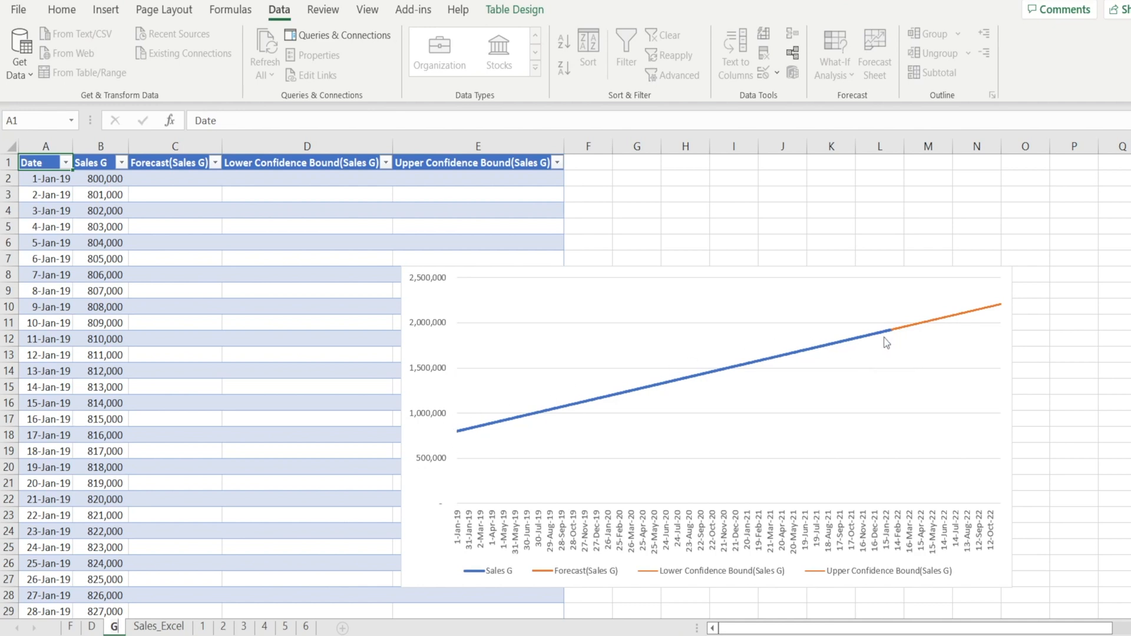
{"action": "mouse_move", "coordinate": [1000, 309]}
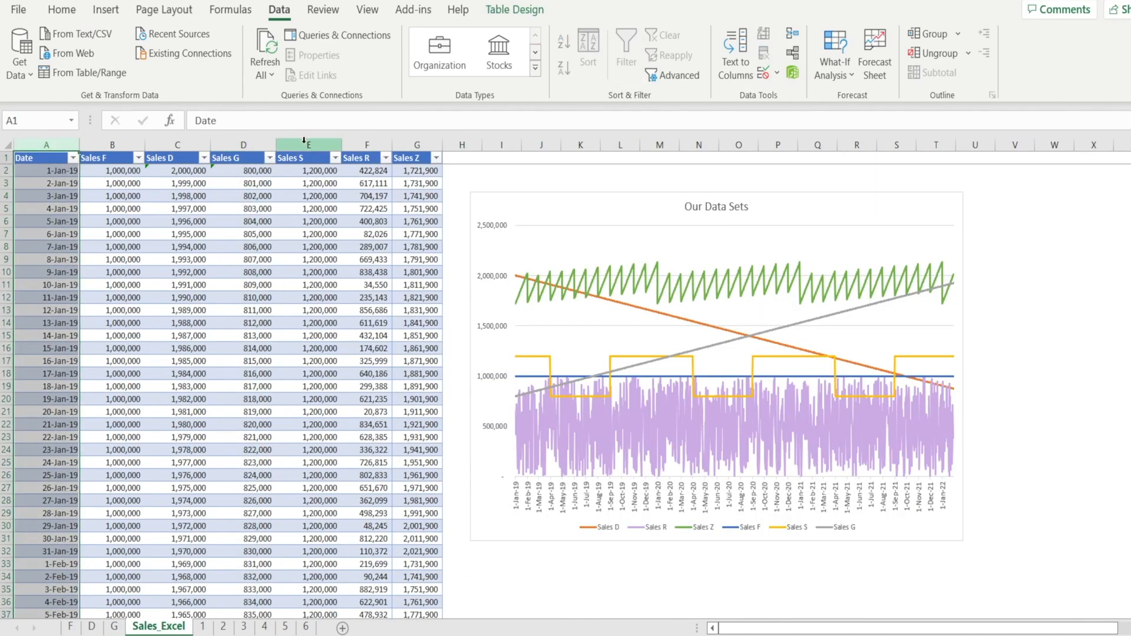
Select the Sales S column and open its Forecast Sheet preview
{"action": "left_click", "coordinate": [301, 158]}
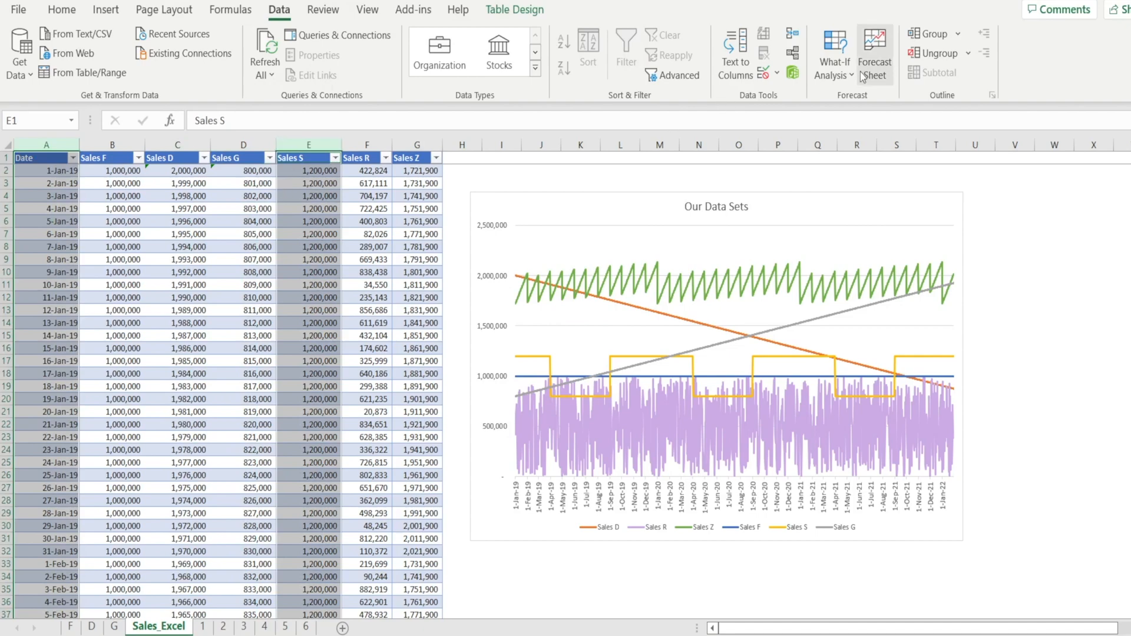
{"action": "left_click", "coordinate": [875, 50]}
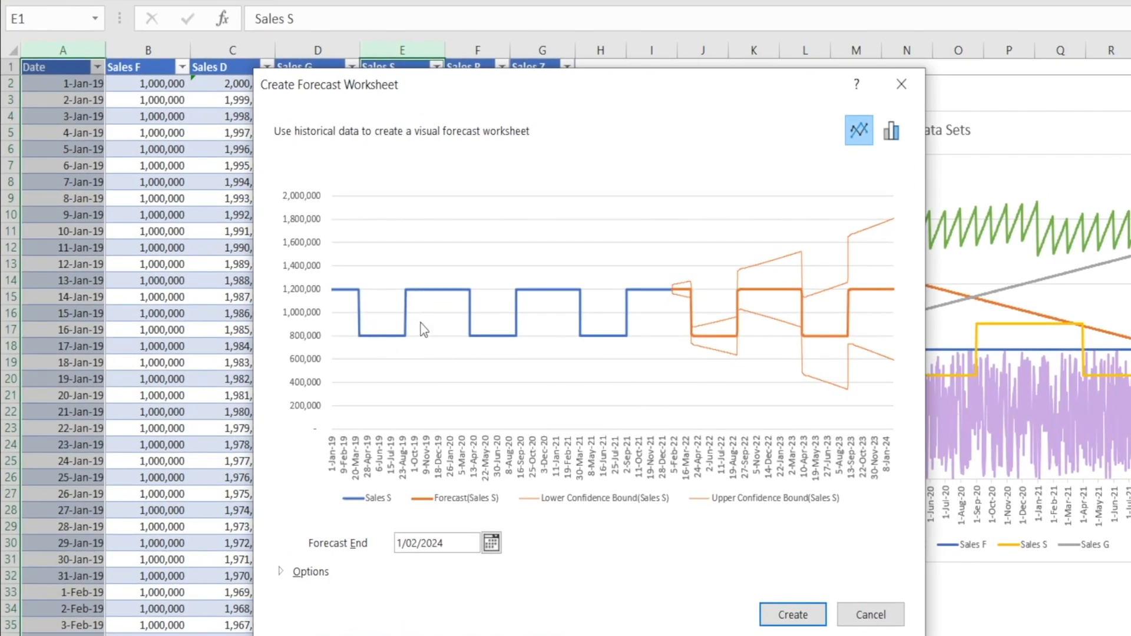
{"action": "mouse_move", "coordinate": [679, 336]}
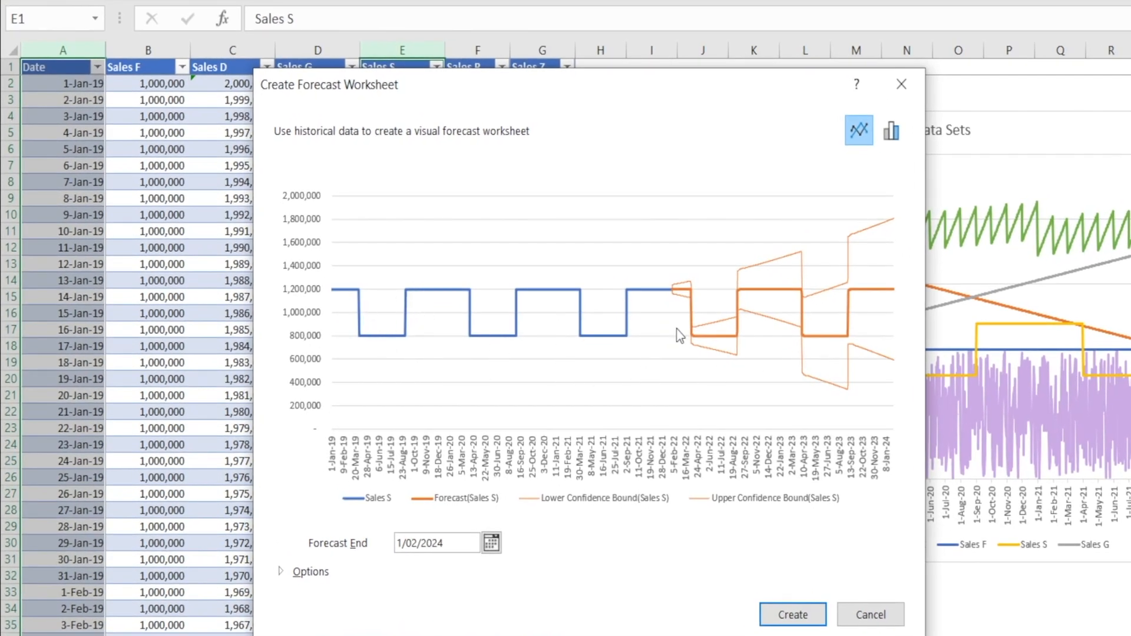
{"action": "mouse_move", "coordinate": [811, 383]}
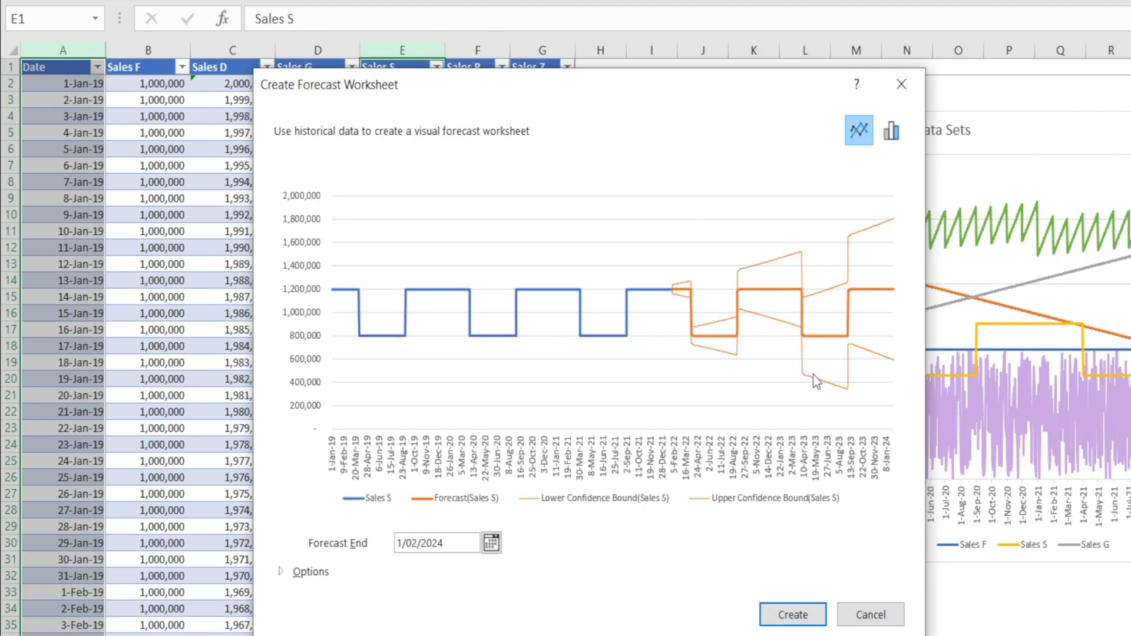
{"action": "mouse_move", "coordinate": [326, 599]}
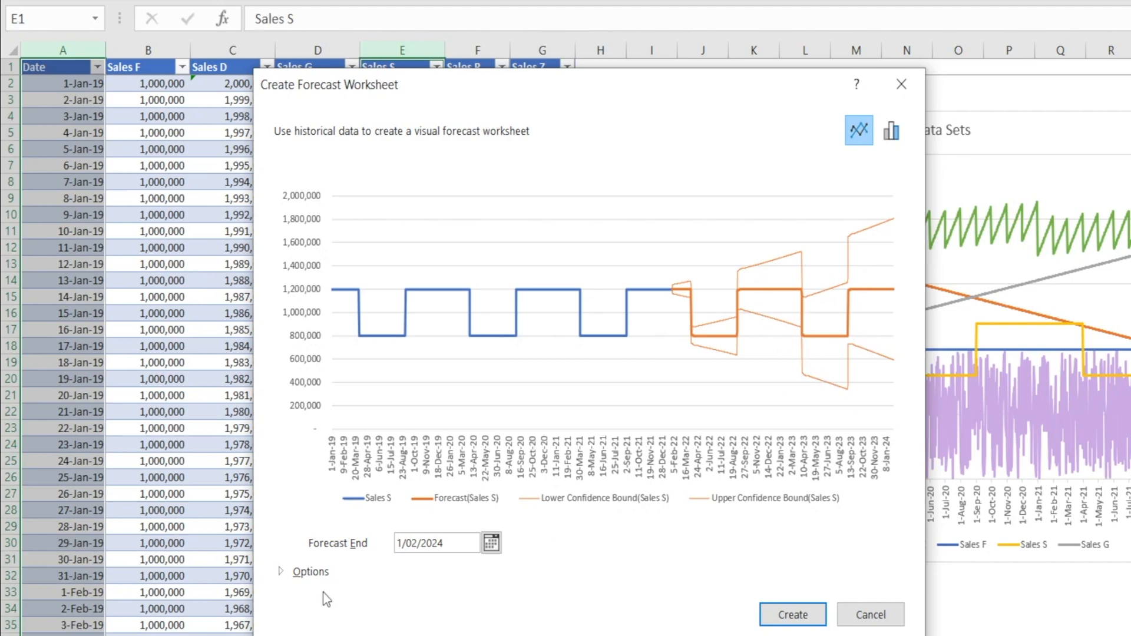
Uncheck Confidence Interval under Options for the Sales S forecast
{"action": "left_click", "coordinate": [281, 571]}
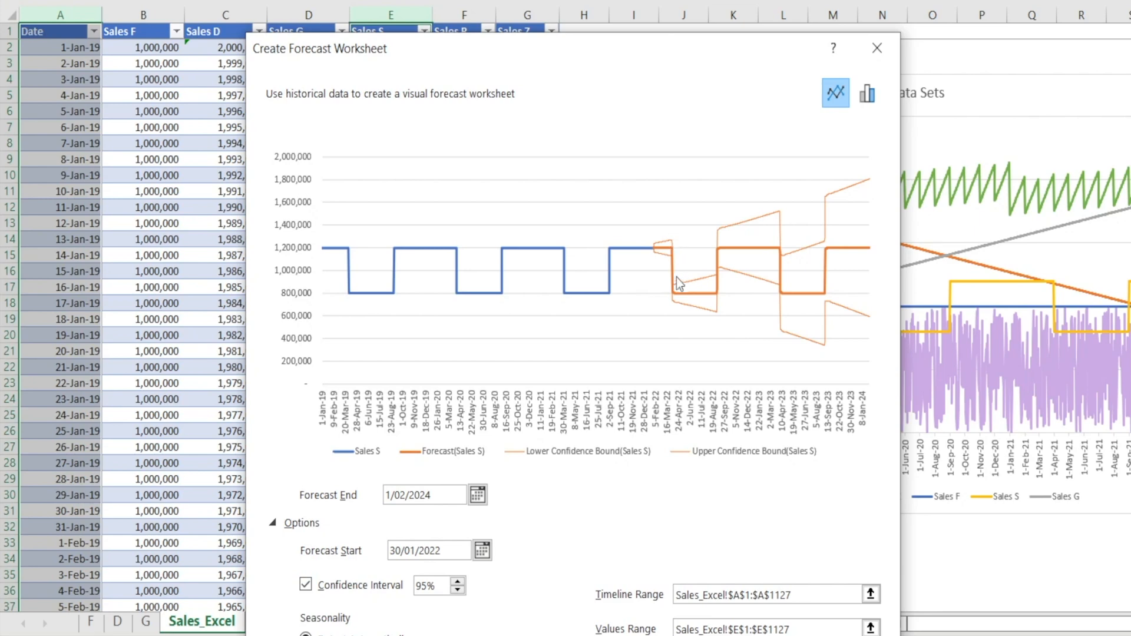
{"action": "mouse_move", "coordinate": [776, 354]}
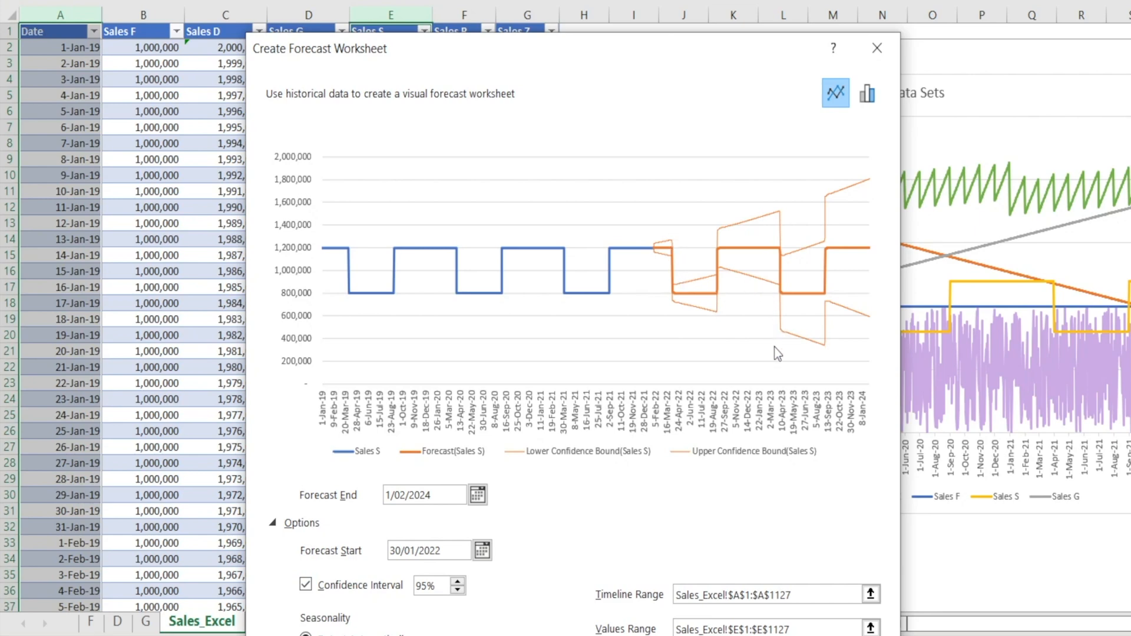
{"action": "mouse_move", "coordinate": [781, 337]}
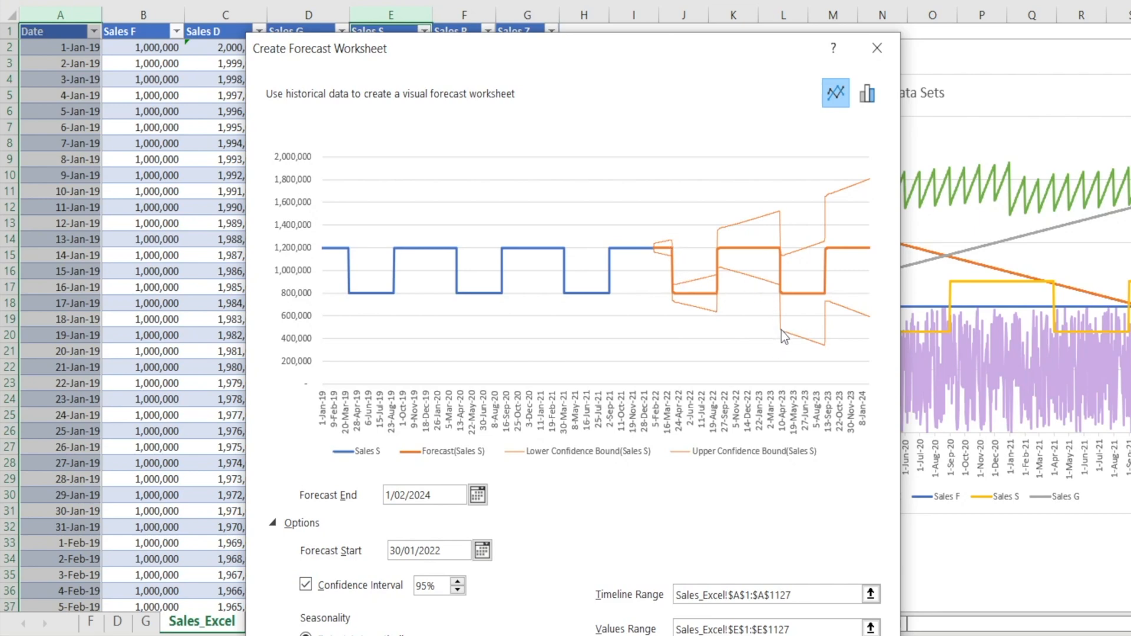
{"action": "left_click", "coordinate": [304, 585]}
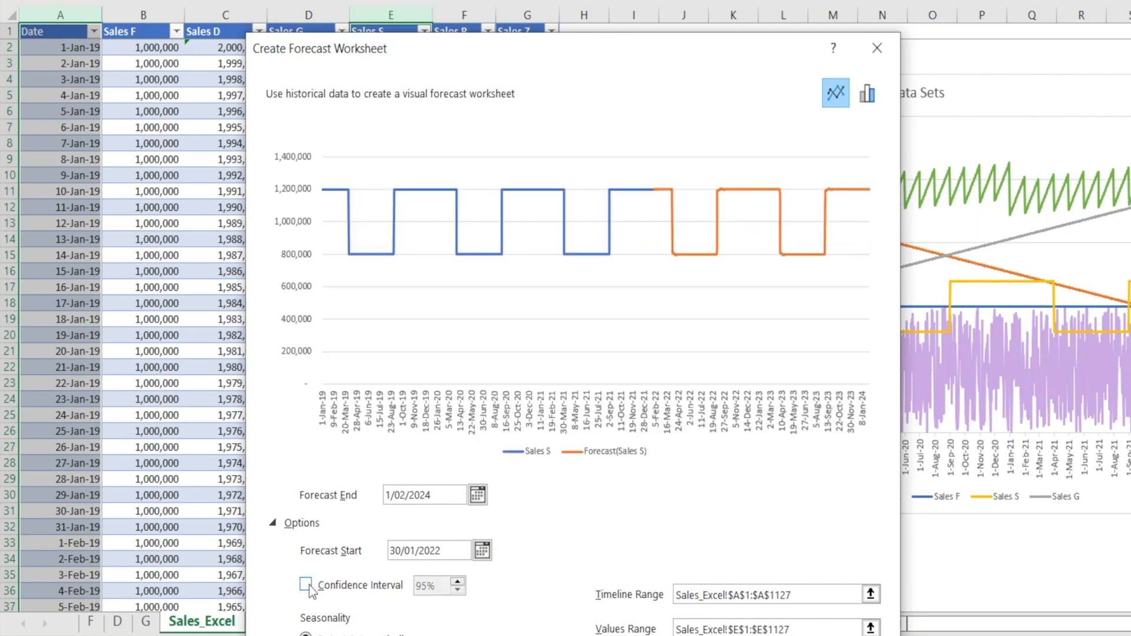
{"action": "left_click", "coordinate": [307, 601]}
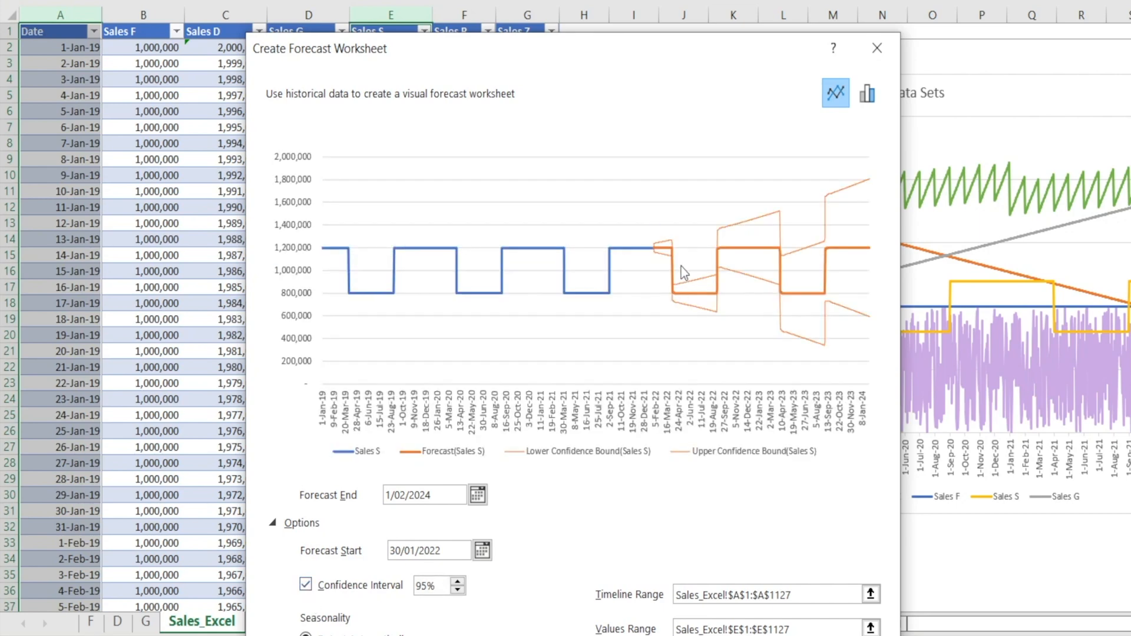
{"action": "mouse_move", "coordinate": [747, 272]}
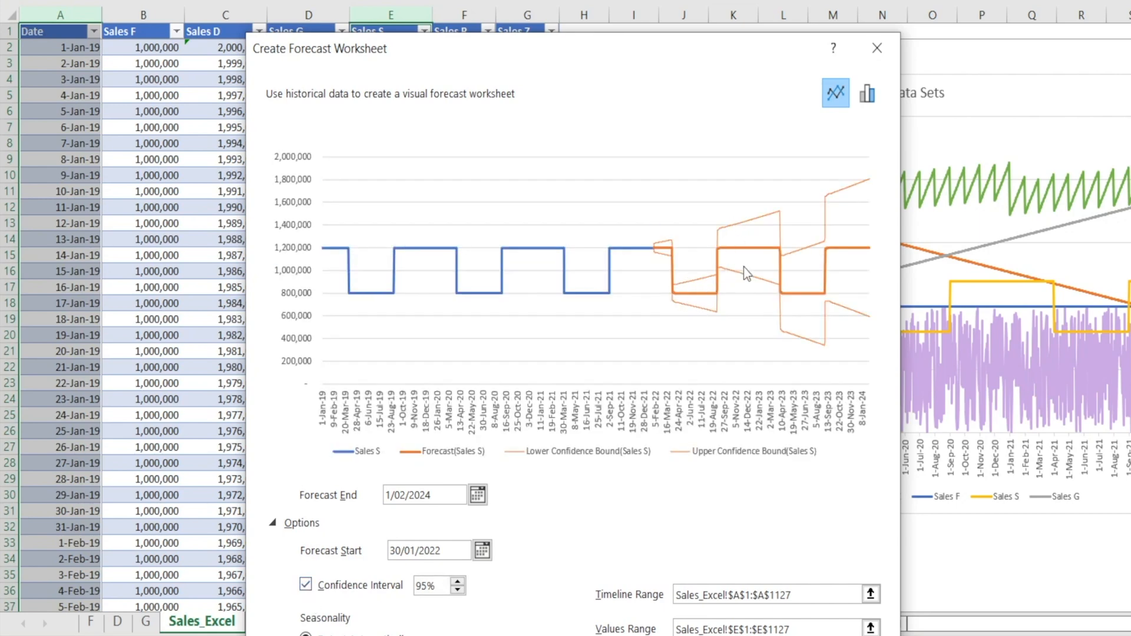
{"action": "mouse_move", "coordinate": [801, 297]}
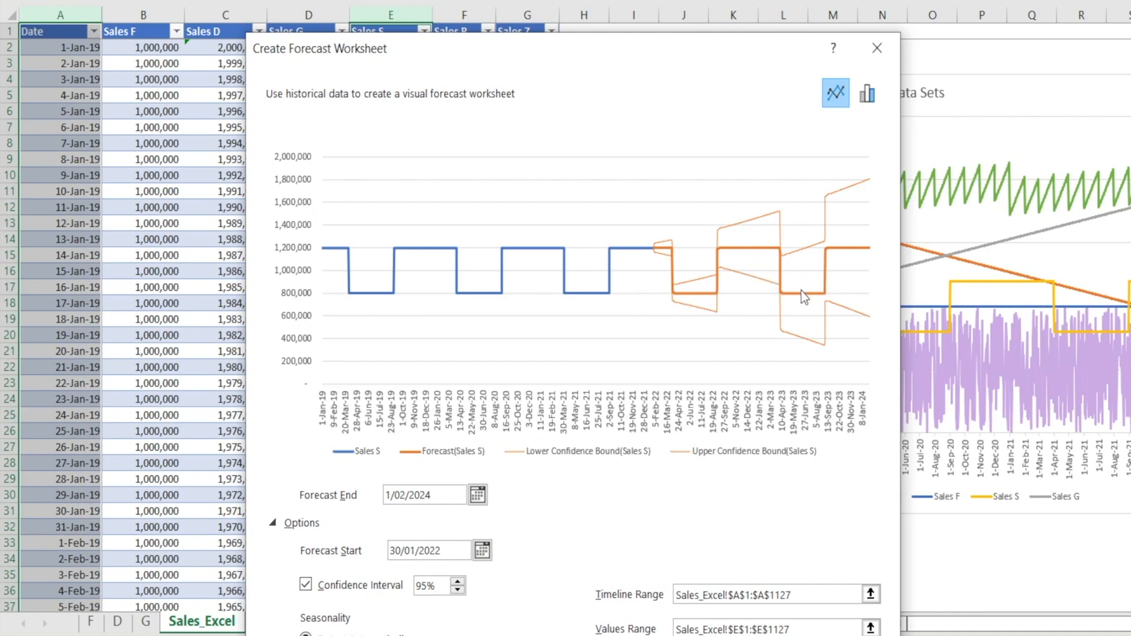
{"action": "mouse_move", "coordinate": [850, 296]}
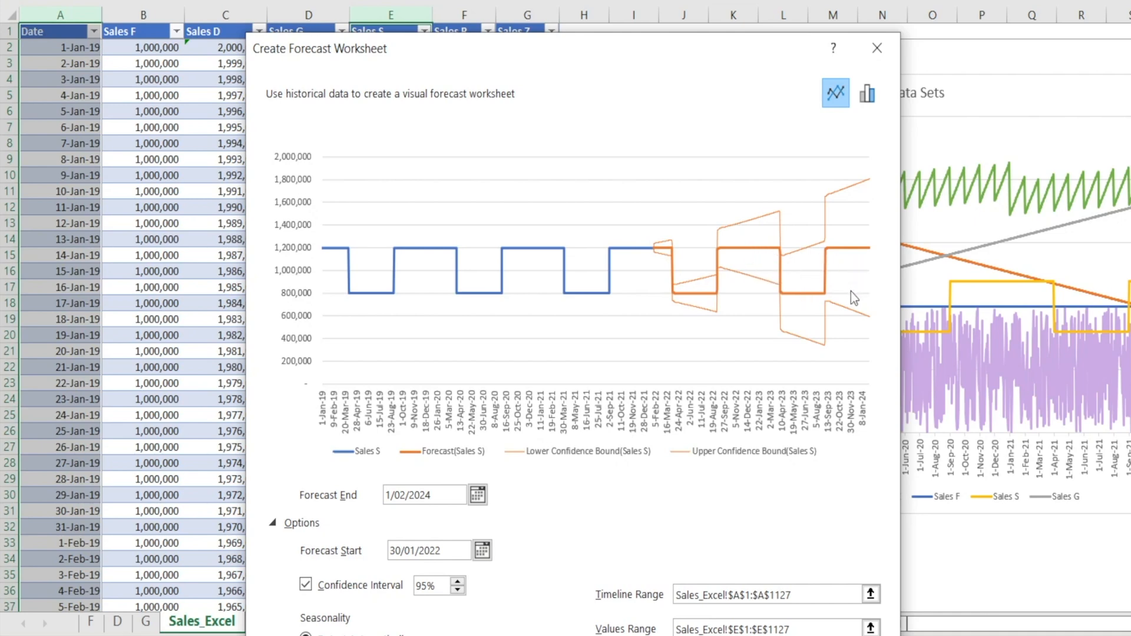
{"action": "mouse_move", "coordinate": [281, 590]}
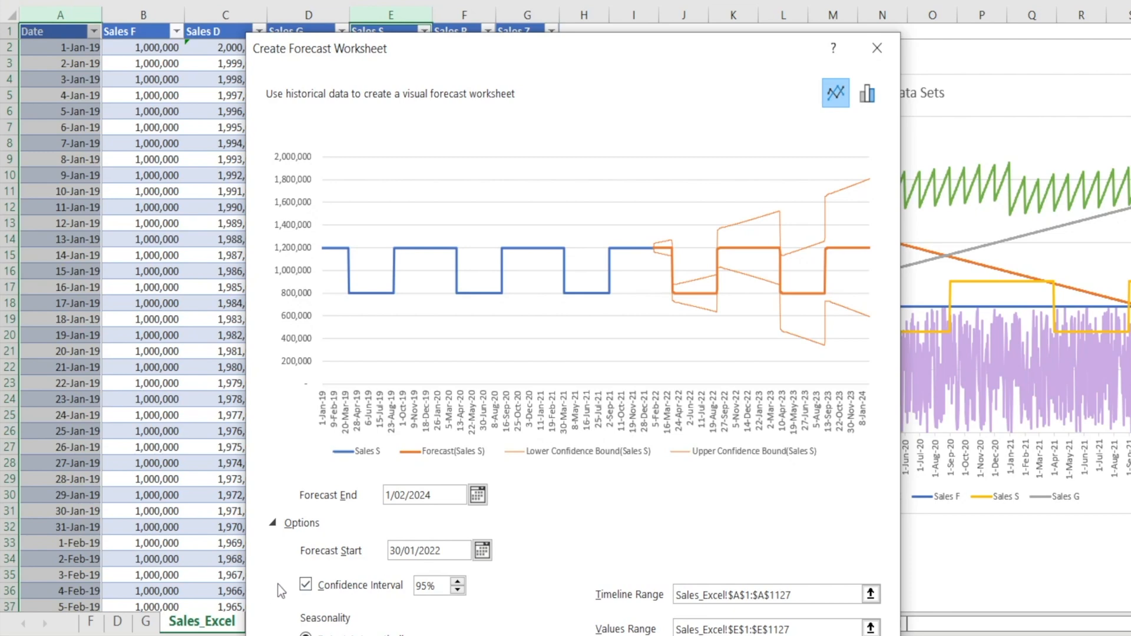
{"action": "left_click", "coordinate": [304, 602]}
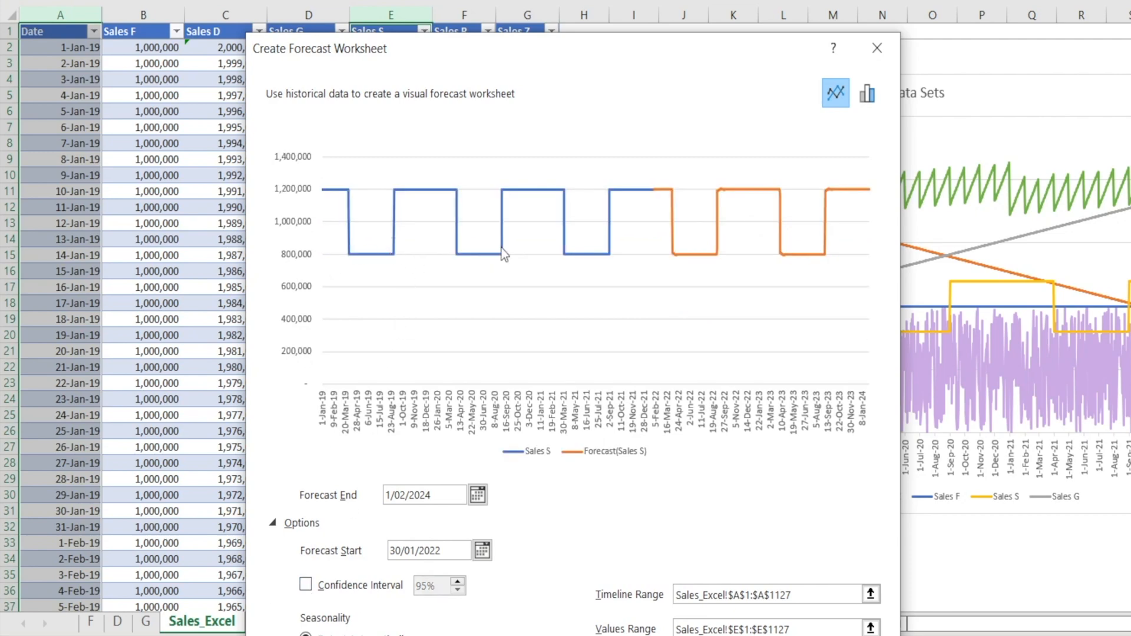
{"action": "mouse_move", "coordinate": [672, 130]}
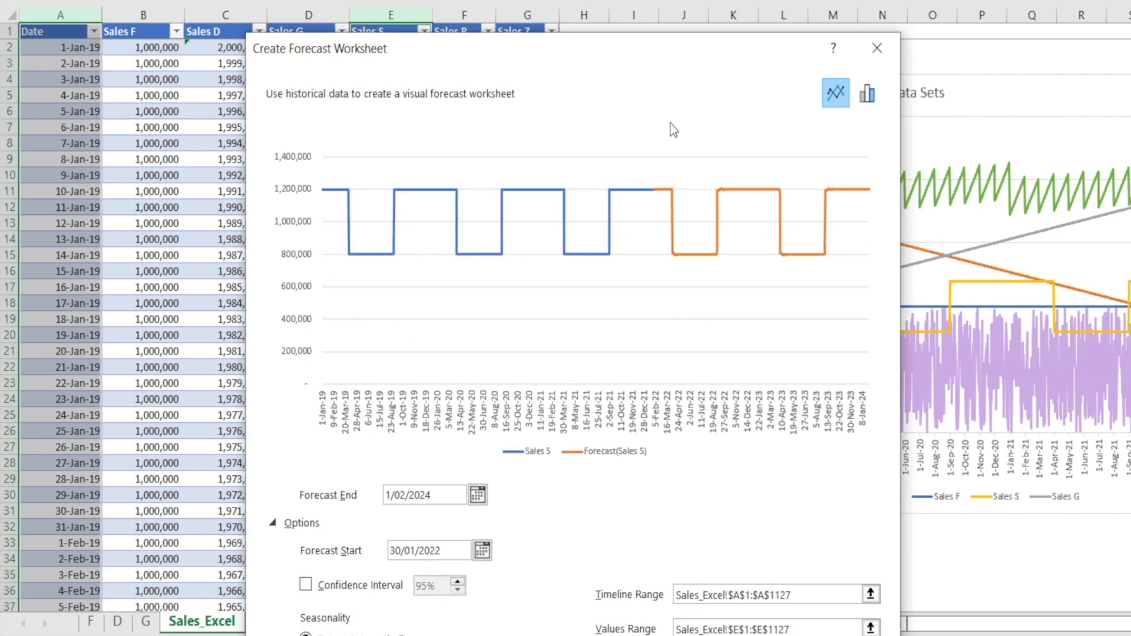
{"action": "mouse_move", "coordinate": [706, 262]}
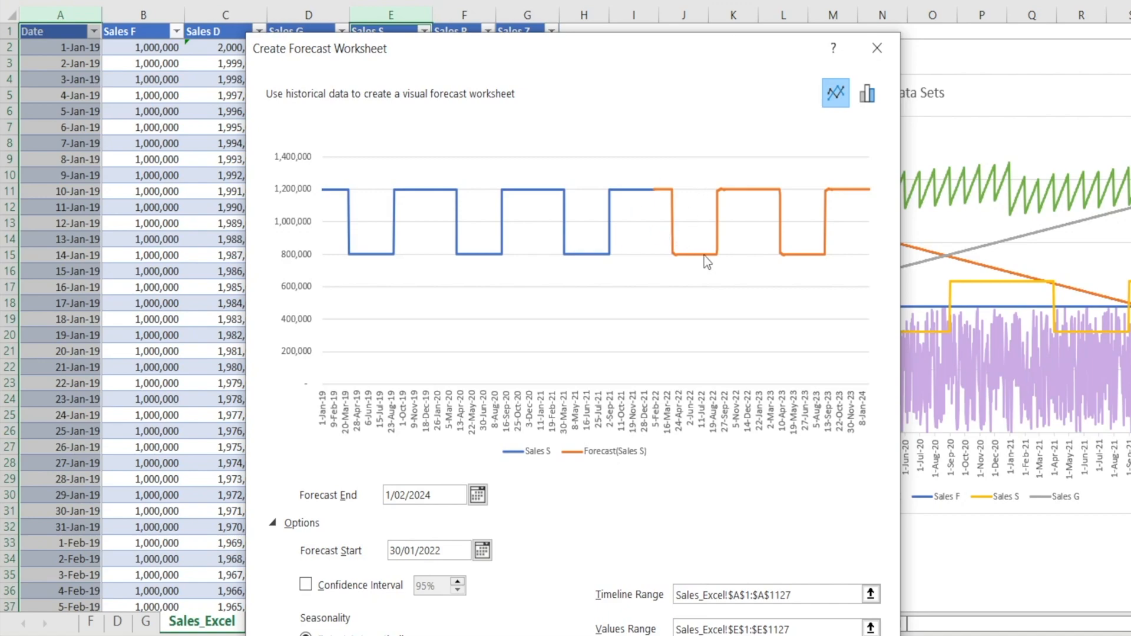
{"action": "mouse_move", "coordinate": [675, 83]}
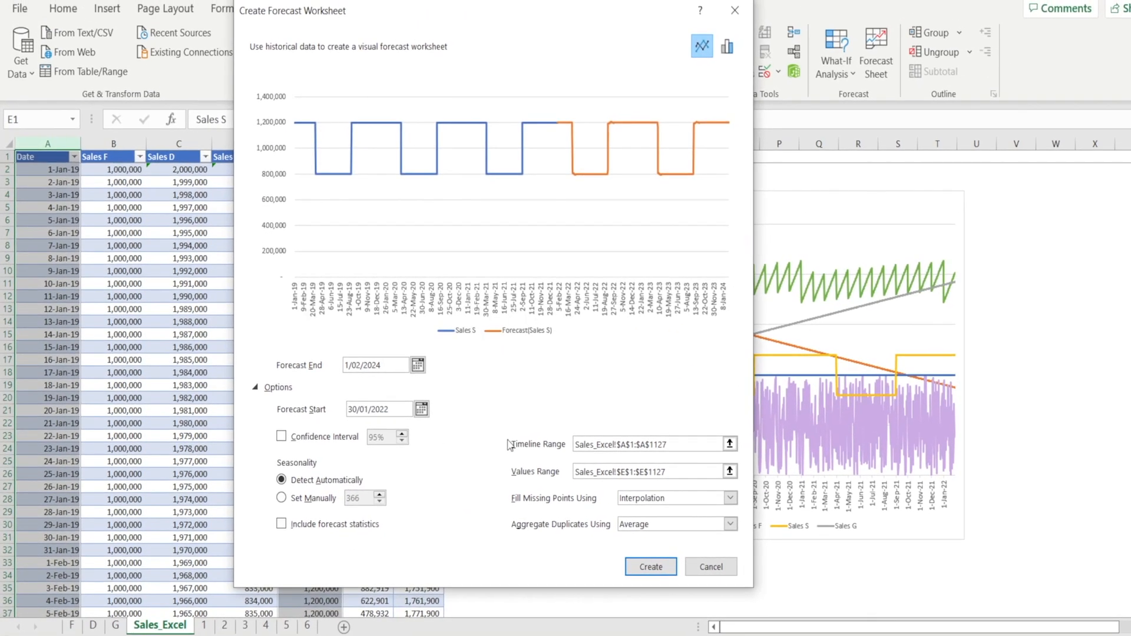
Generate the Sales S forecast sheet, name it S, and return to Sales_Excel
{"action": "left_click", "coordinate": [650, 567]}
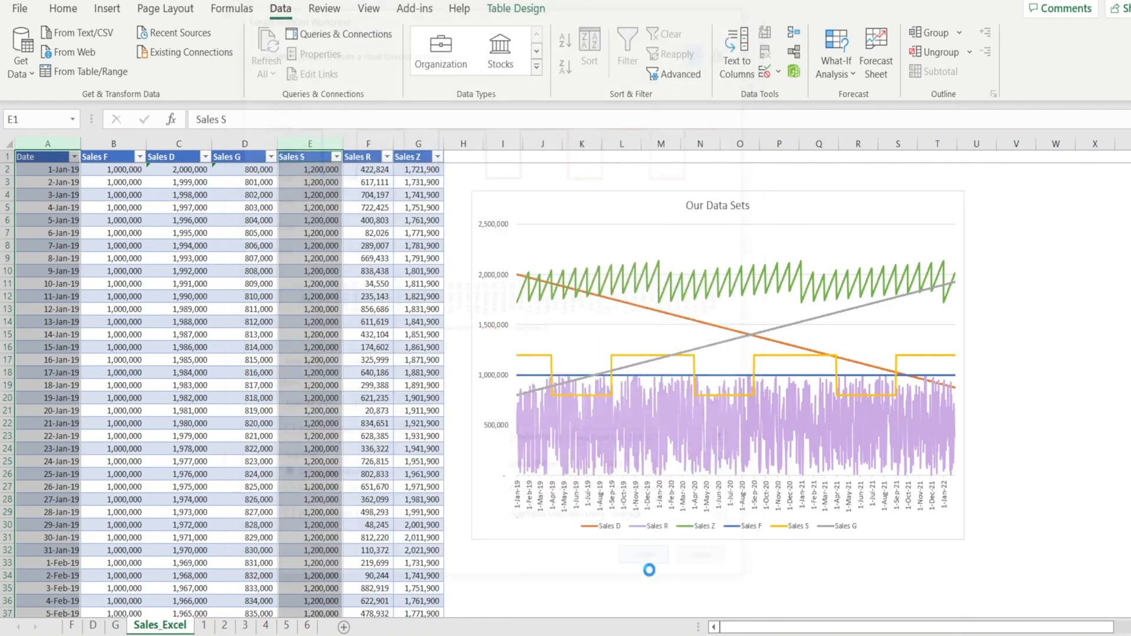
{"action": "left_click", "coordinate": [875, 52]}
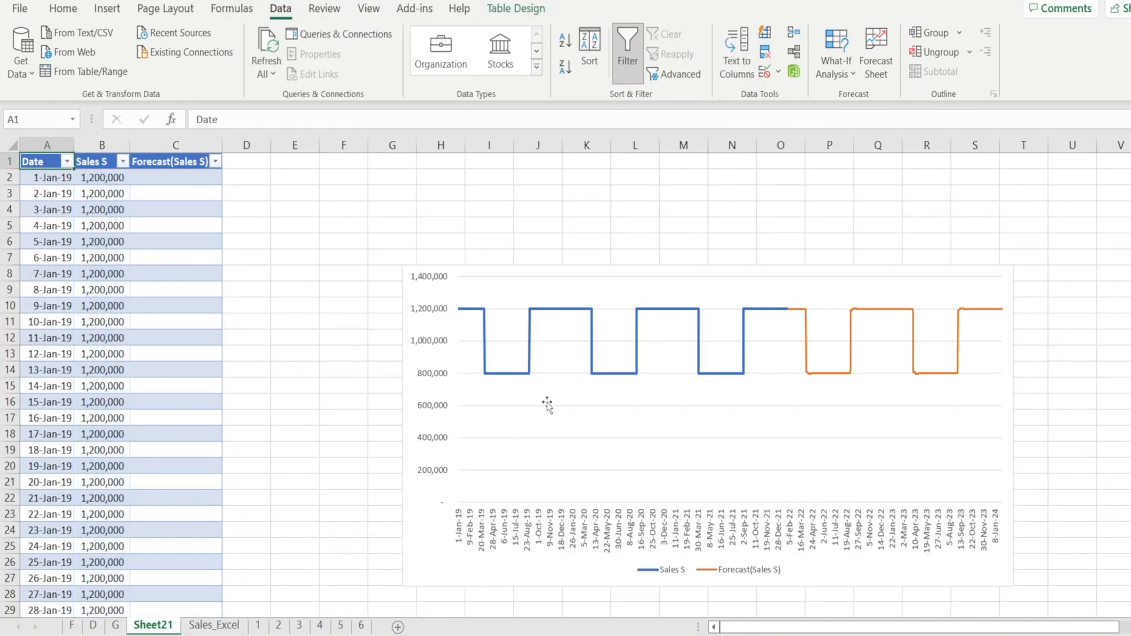
{"action": "mouse_move", "coordinate": [737, 401]}
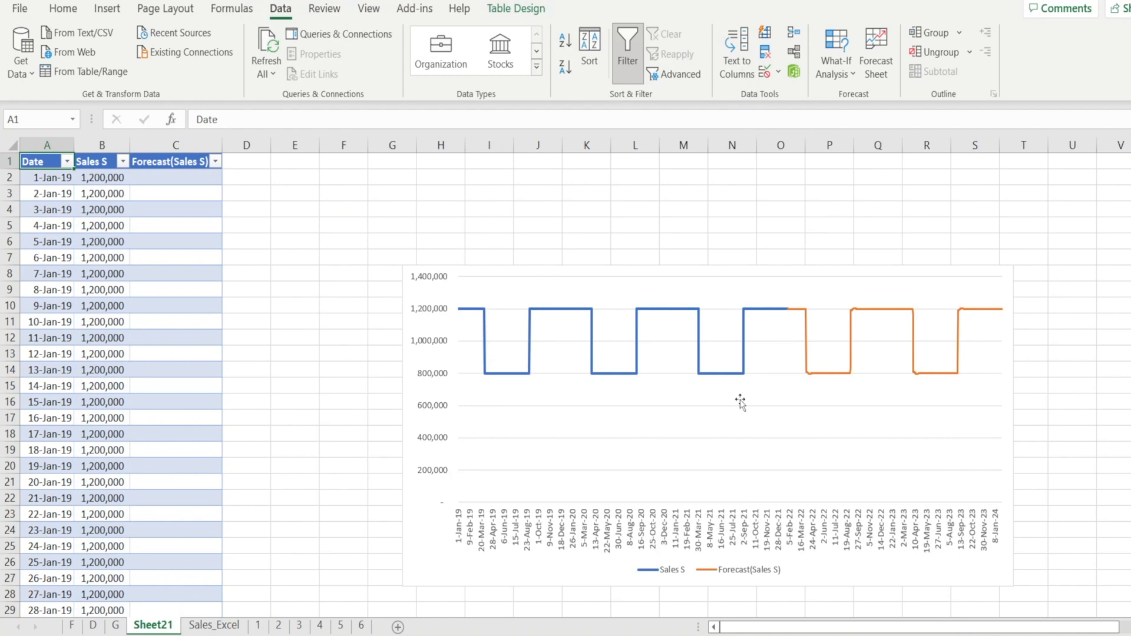
{"action": "mouse_move", "coordinate": [773, 373]}
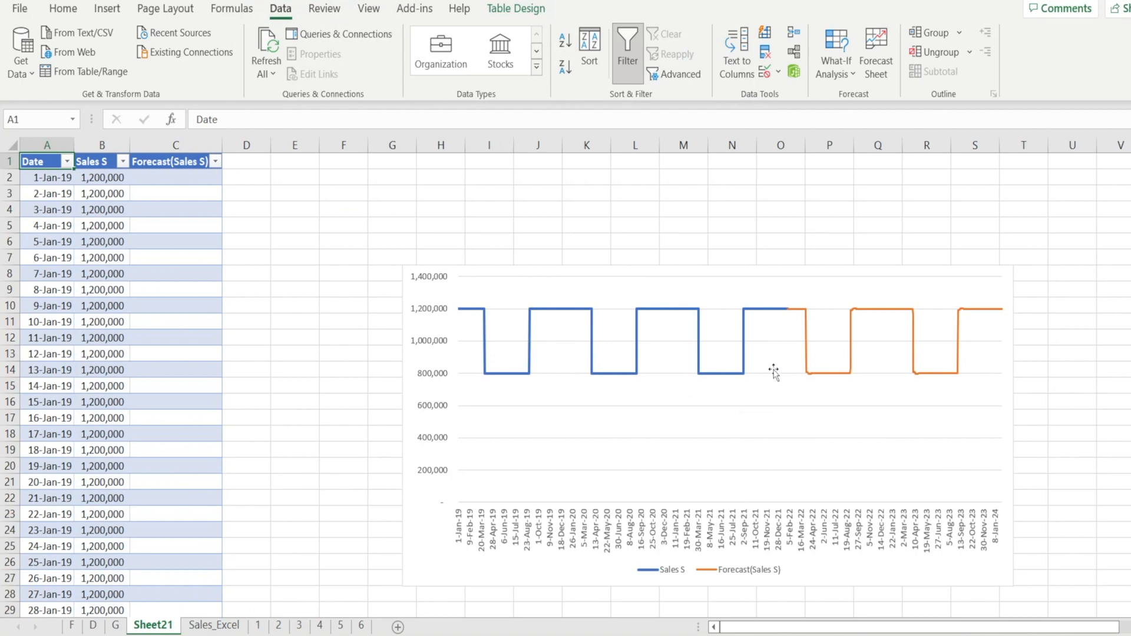
{"action": "mouse_move", "coordinate": [821, 351]}
{"action": "type", "text": "S"}
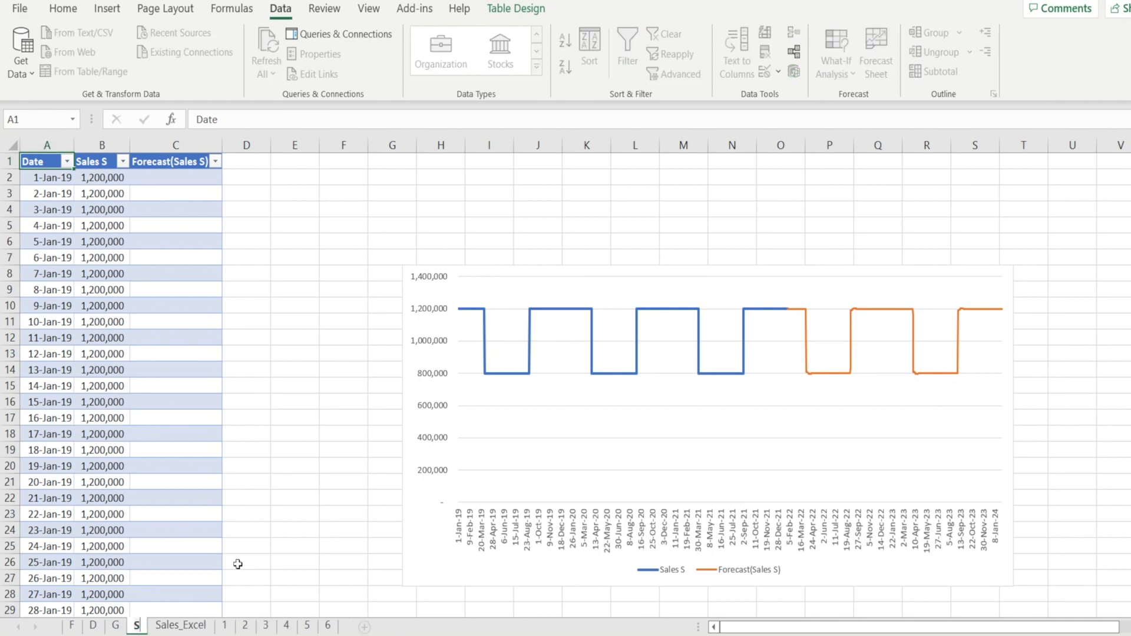
{"action": "left_click", "coordinate": [173, 627]}
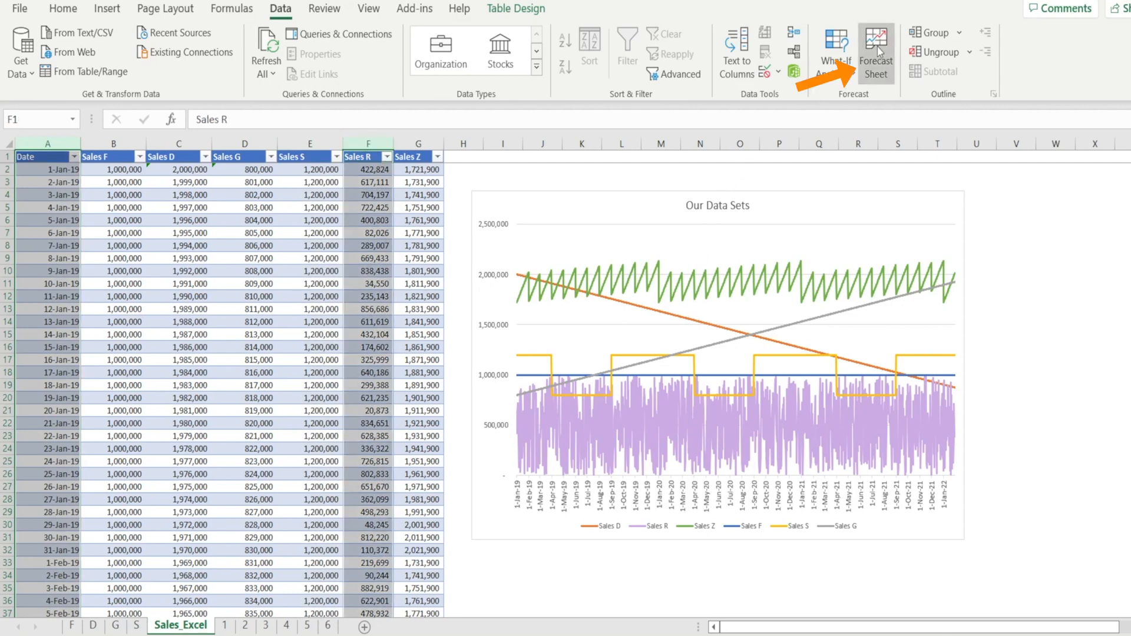
Create the Sales R forecast worksheet using the default line chart
{"action": "left_click", "coordinate": [875, 41]}
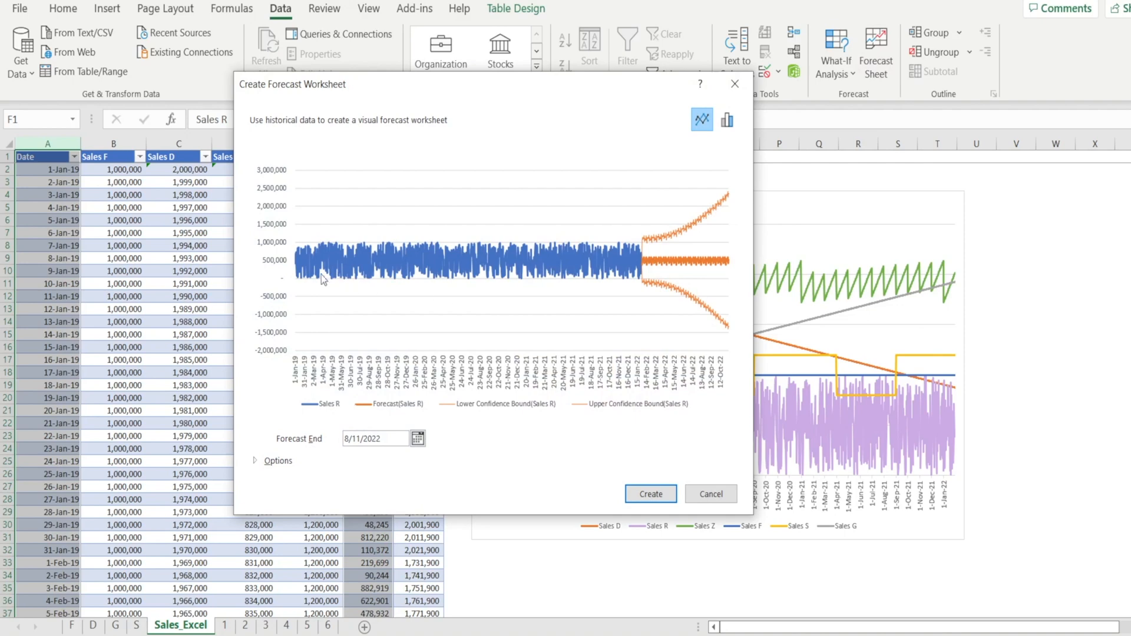
{"action": "mouse_move", "coordinate": [654, 270]}
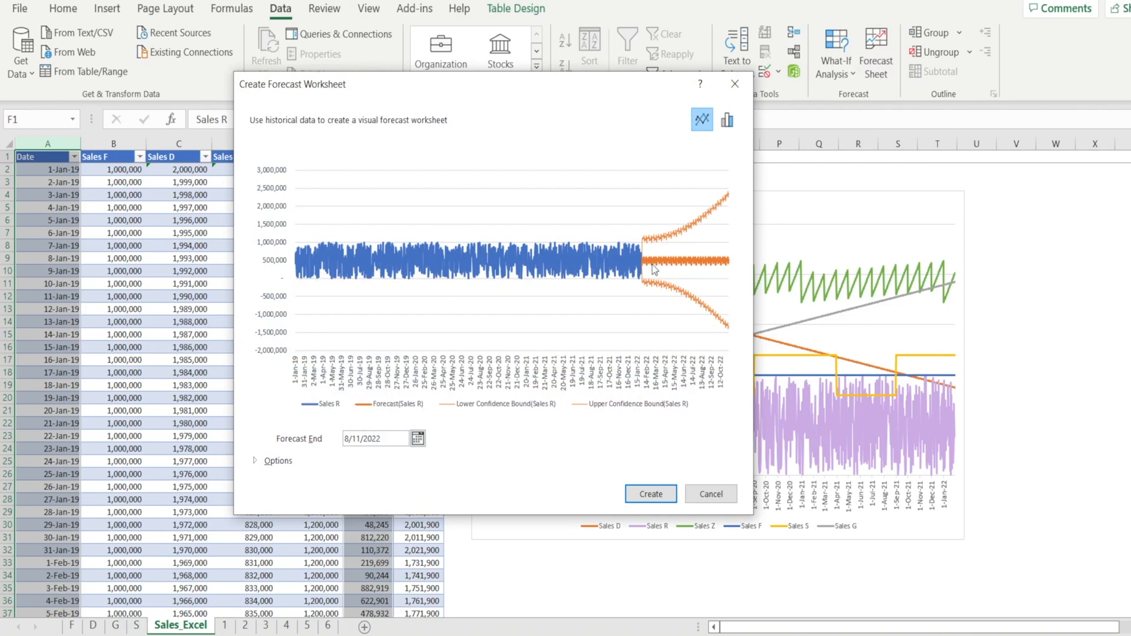
{"action": "mouse_move", "coordinate": [643, 271]}
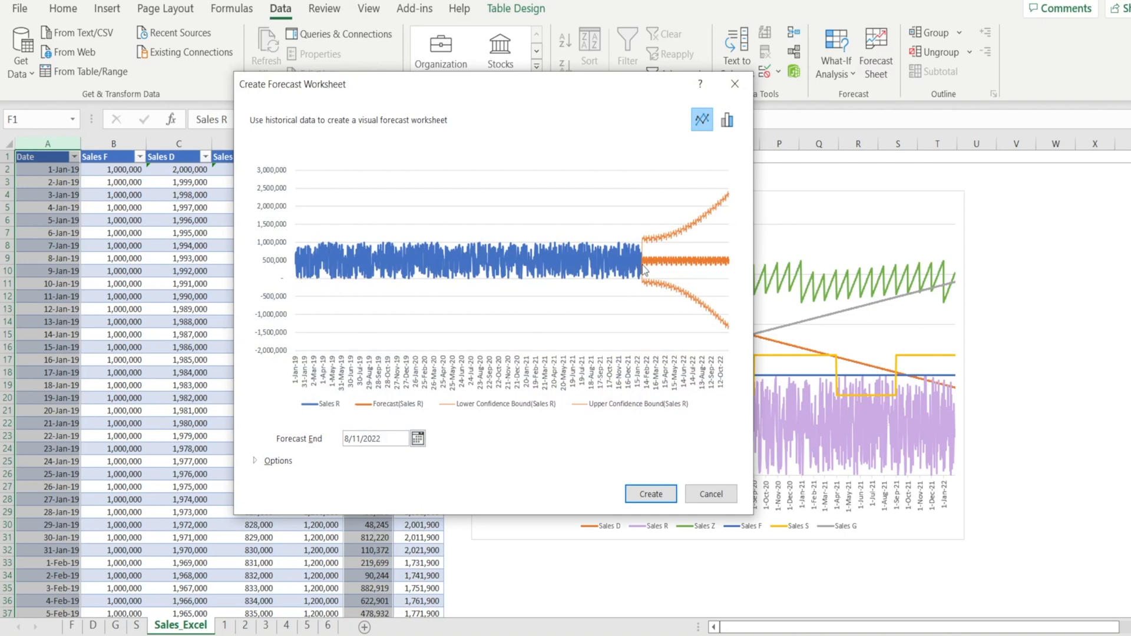
{"action": "mouse_move", "coordinate": [627, 262]}
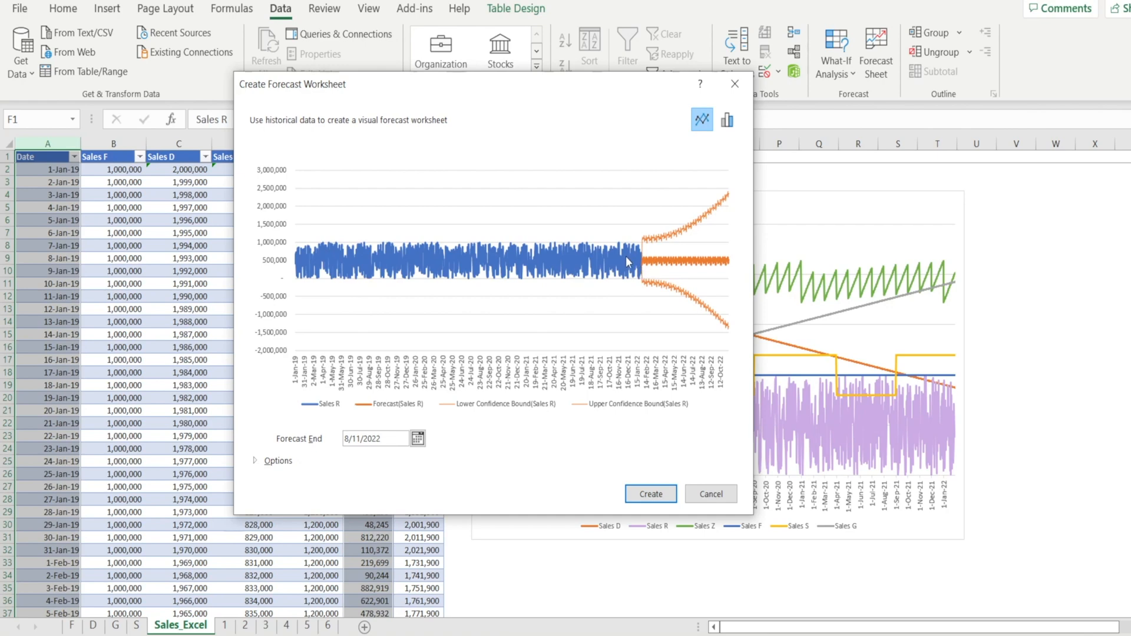
{"action": "mouse_move", "coordinate": [625, 287]}
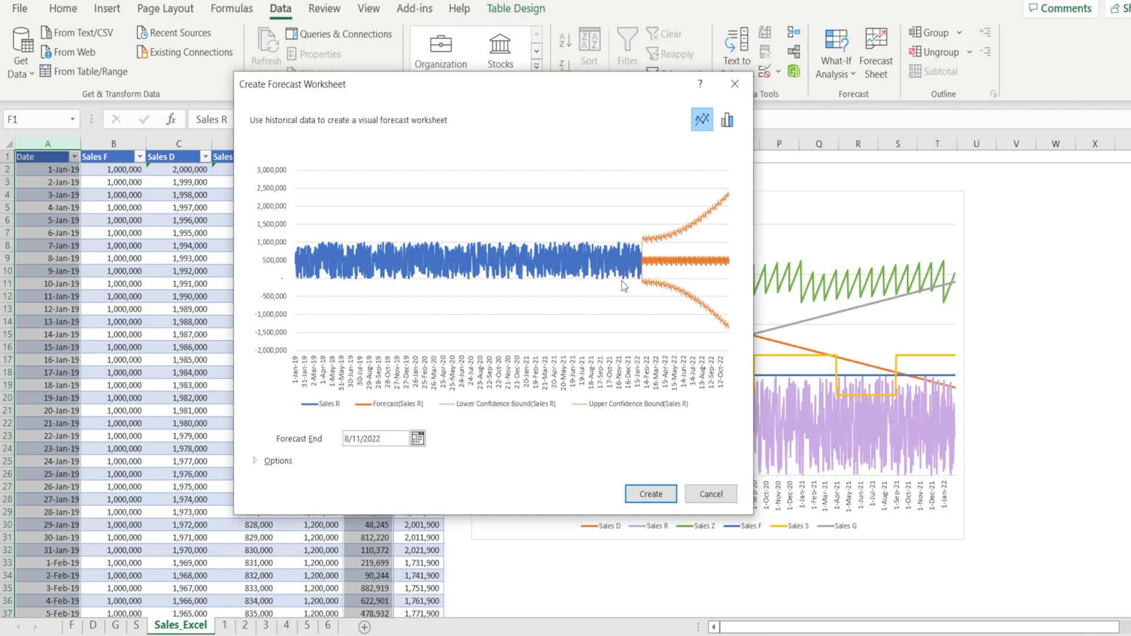
{"action": "mouse_move", "coordinate": [646, 261]}
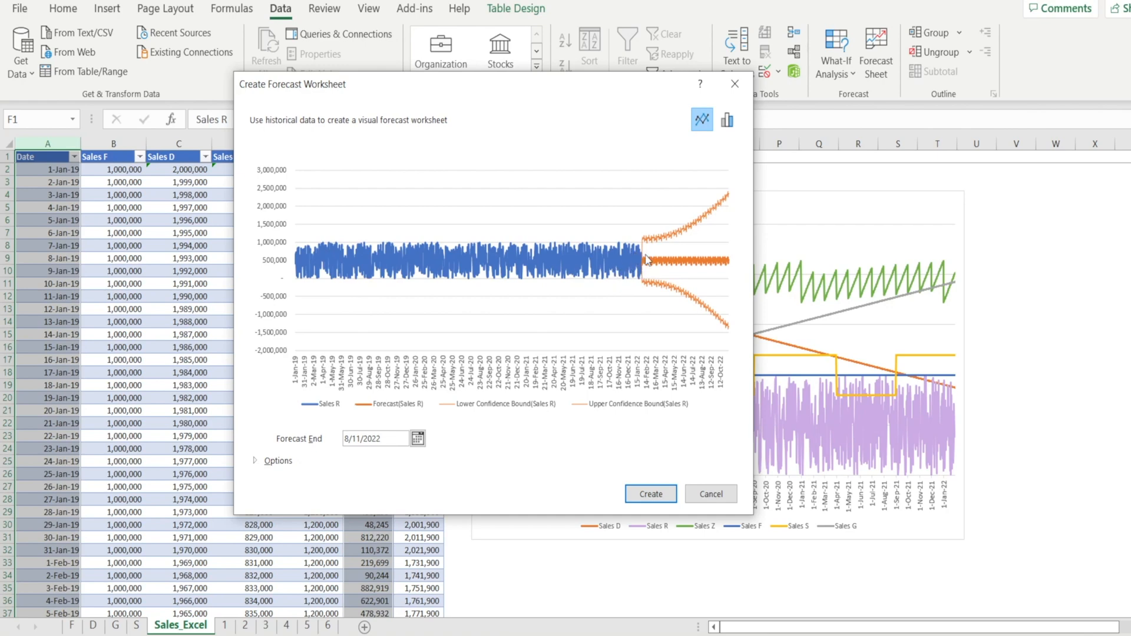
{"action": "mouse_move", "coordinate": [641, 272]}
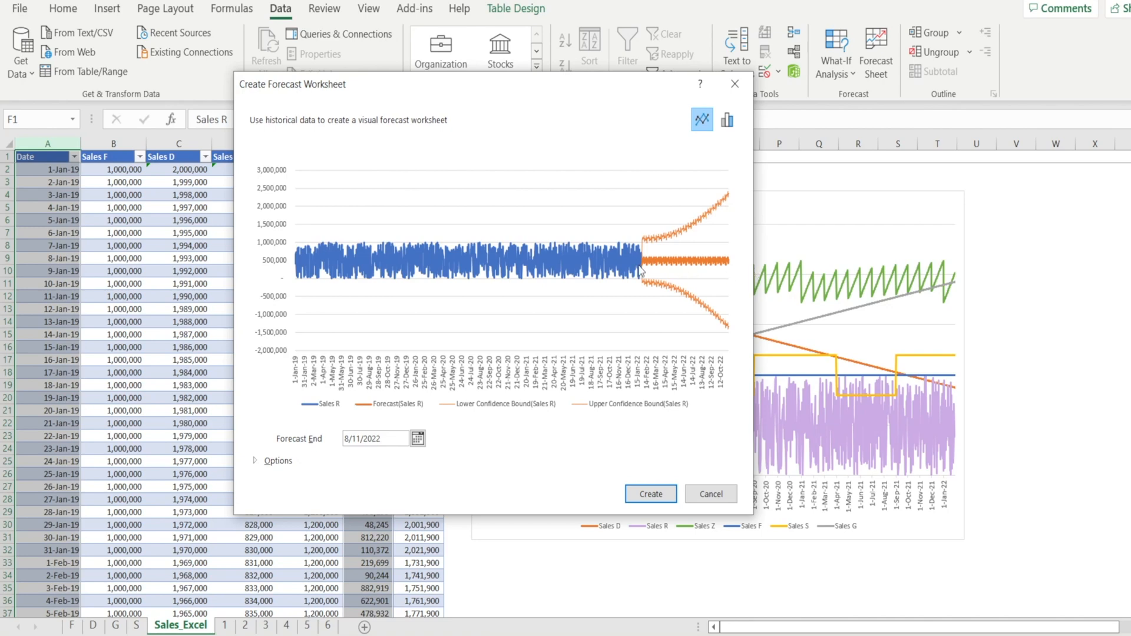
{"action": "mouse_move", "coordinate": [647, 266]}
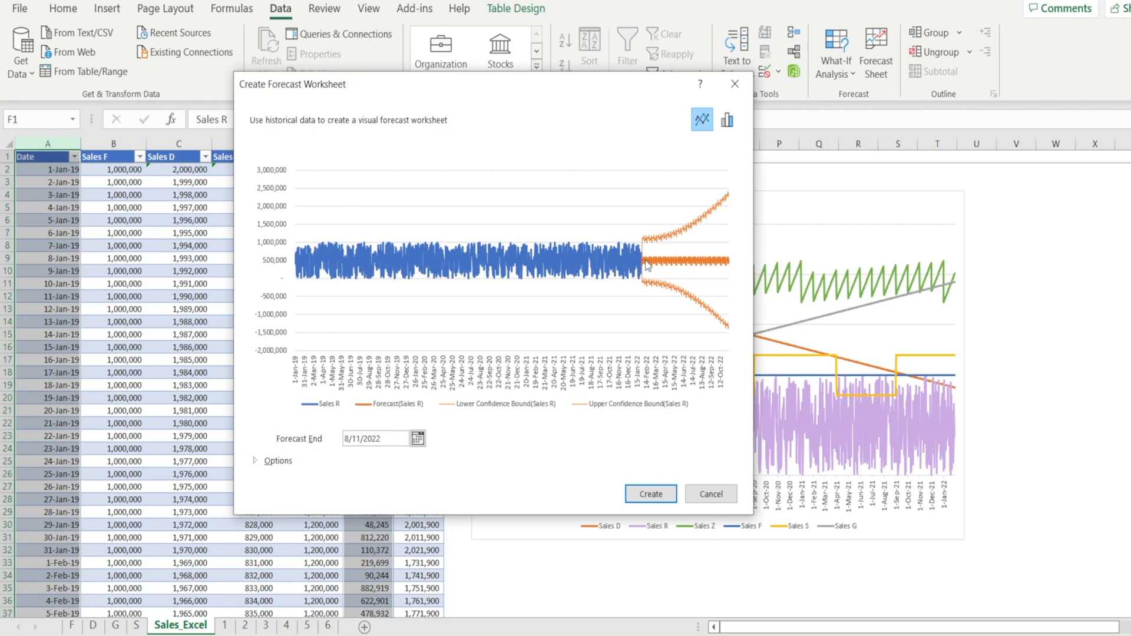
{"action": "mouse_move", "coordinate": [670, 256]}
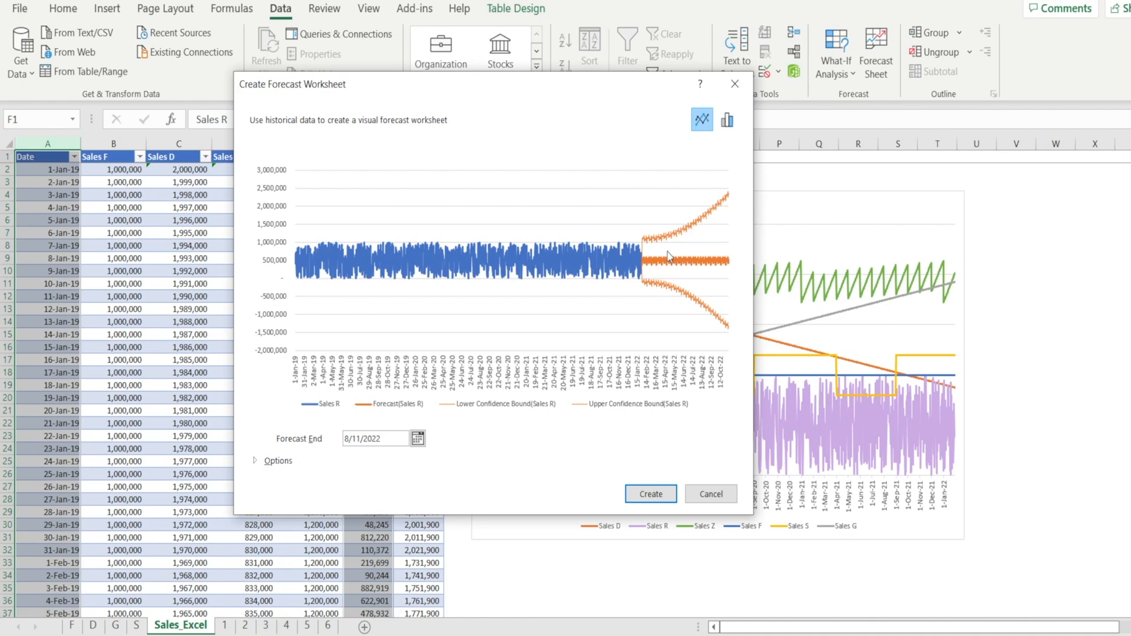
{"action": "mouse_move", "coordinate": [705, 316]}
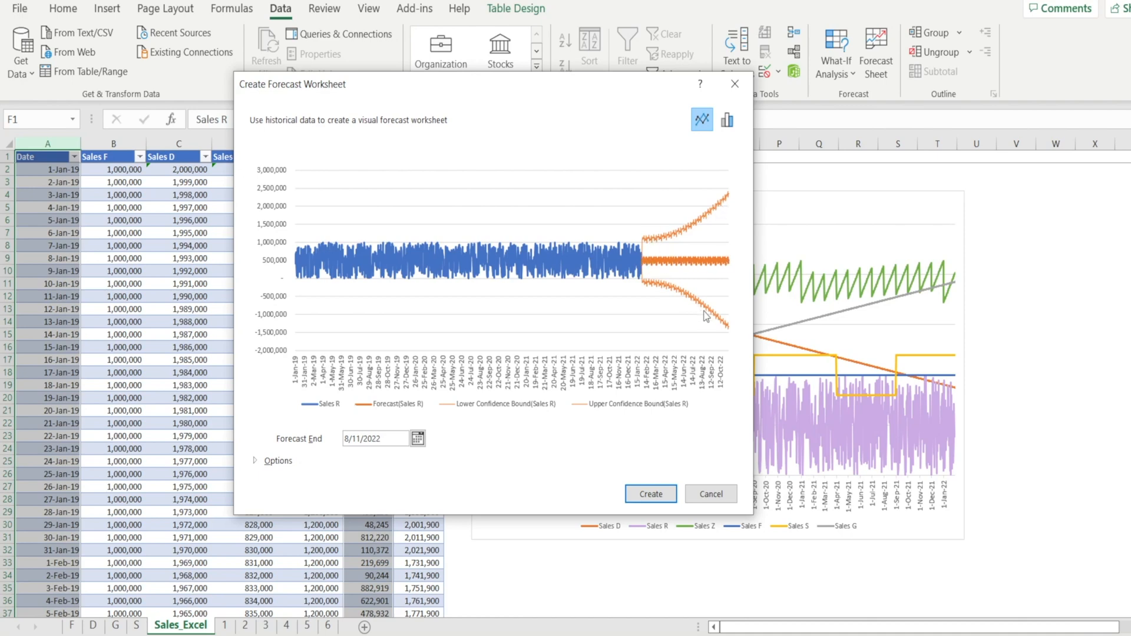
{"action": "mouse_move", "coordinate": [702, 227]}
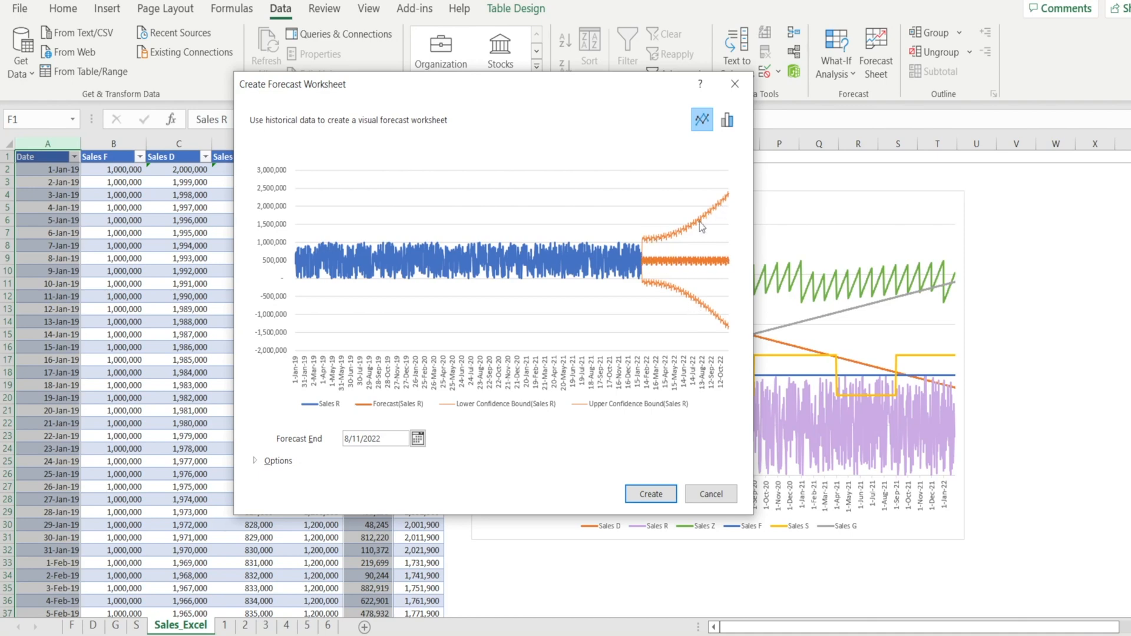
{"action": "mouse_move", "coordinate": [714, 468]}
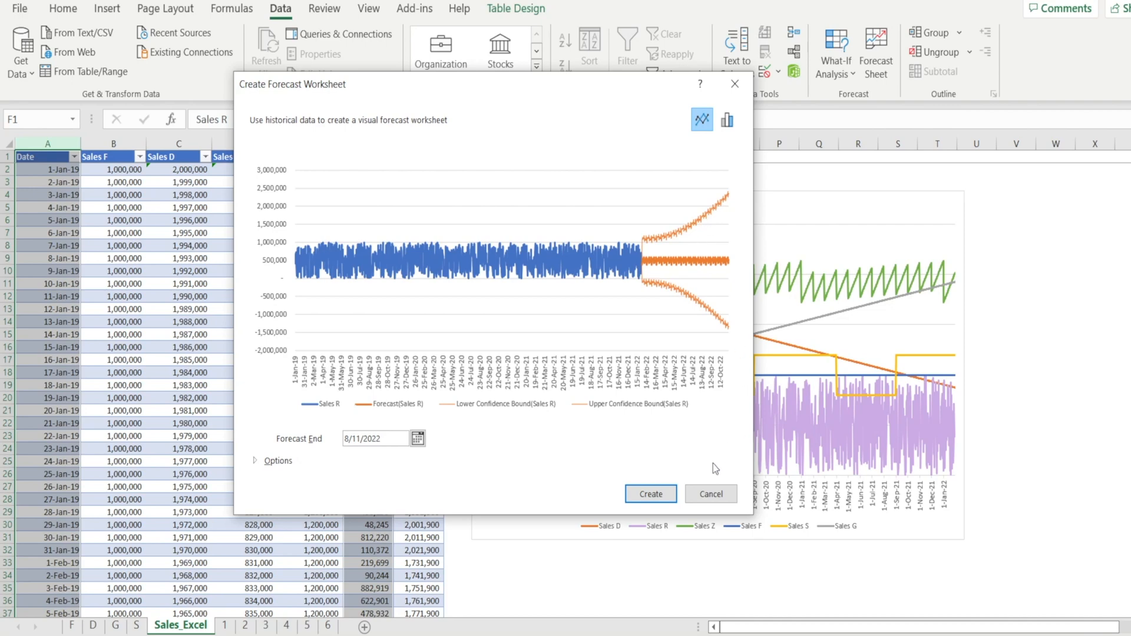
{"action": "left_click", "coordinate": [651, 493]}
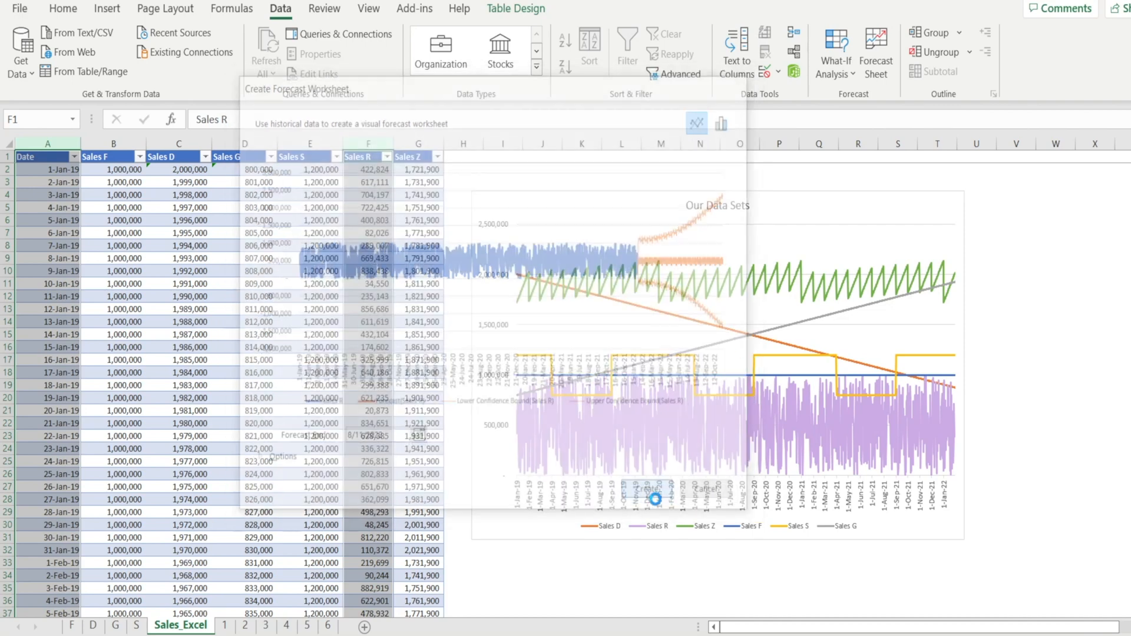
Review the R forecast sheet, then return to the Sales_Excel sheet
{"action": "left_click", "coordinate": [654, 498]}
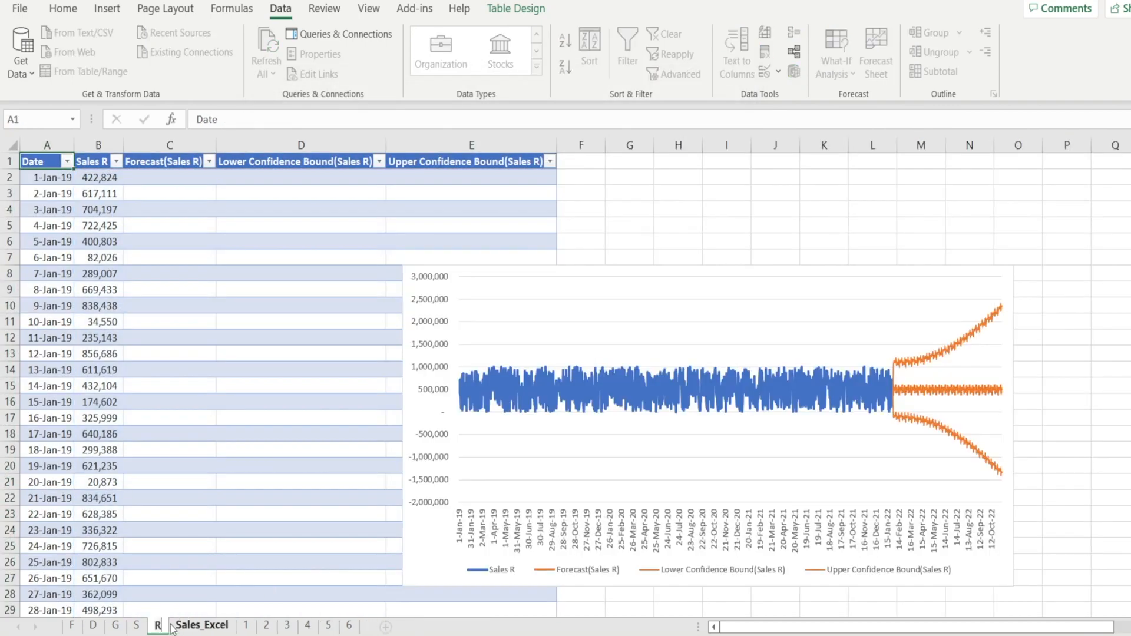
{"action": "mouse_move", "coordinate": [767, 415]}
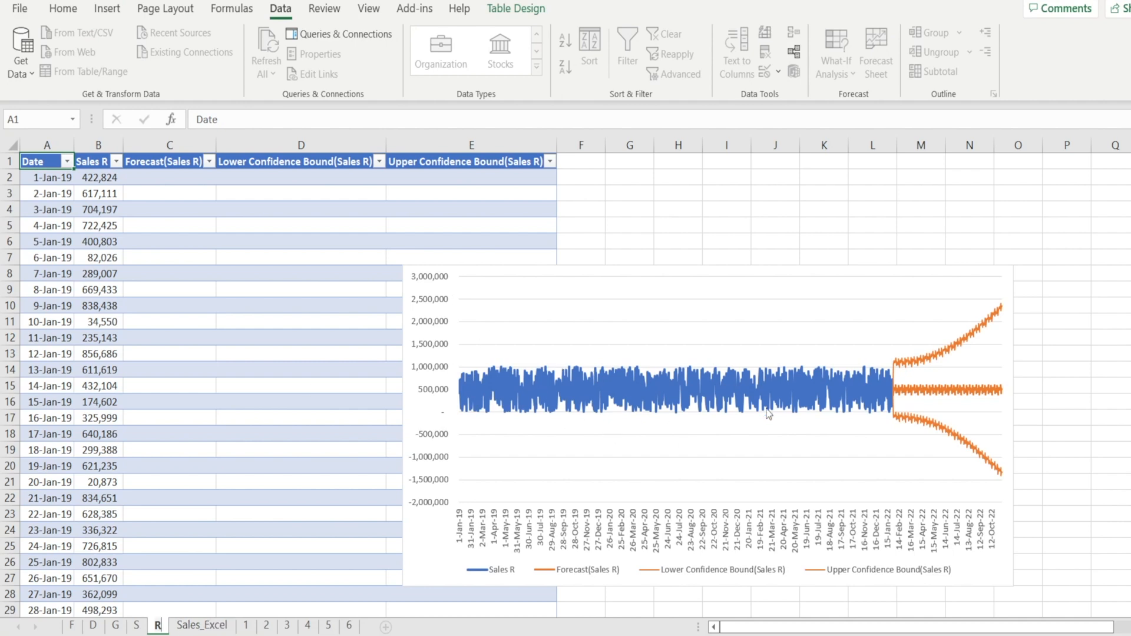
{"action": "mouse_move", "coordinate": [787, 409]}
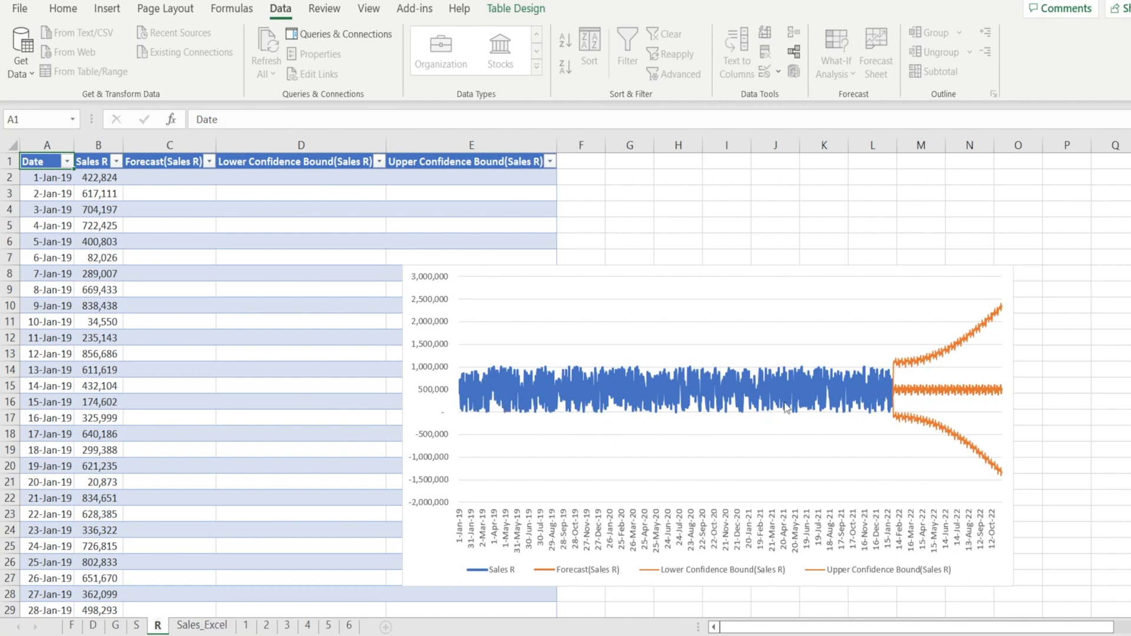
{"action": "mouse_move", "coordinate": [887, 403]}
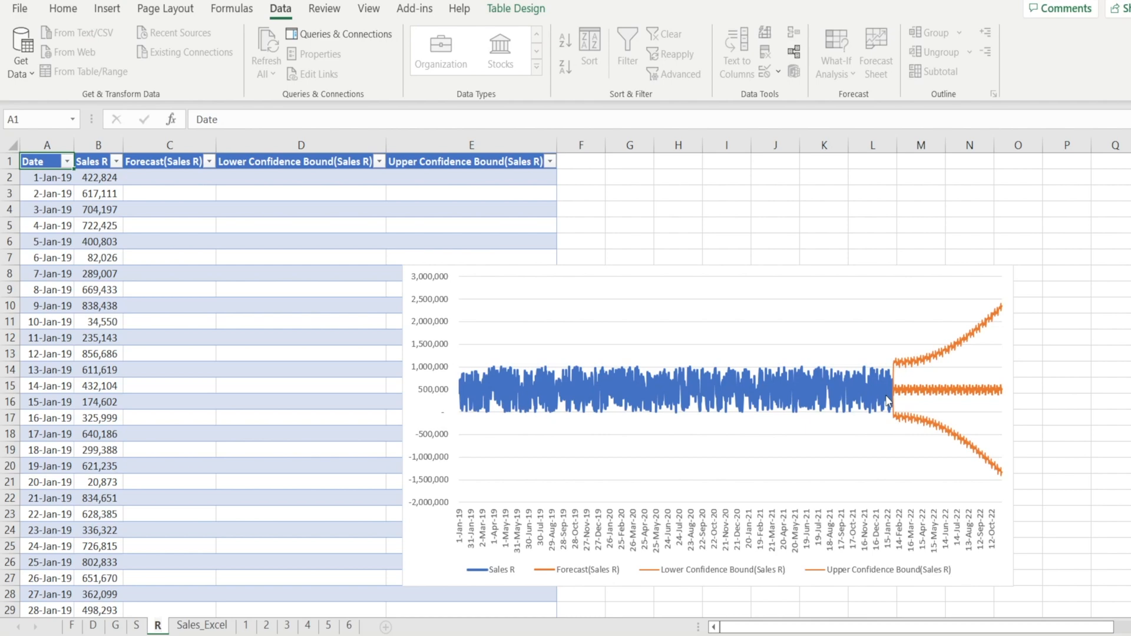
{"action": "mouse_move", "coordinate": [949, 407]}
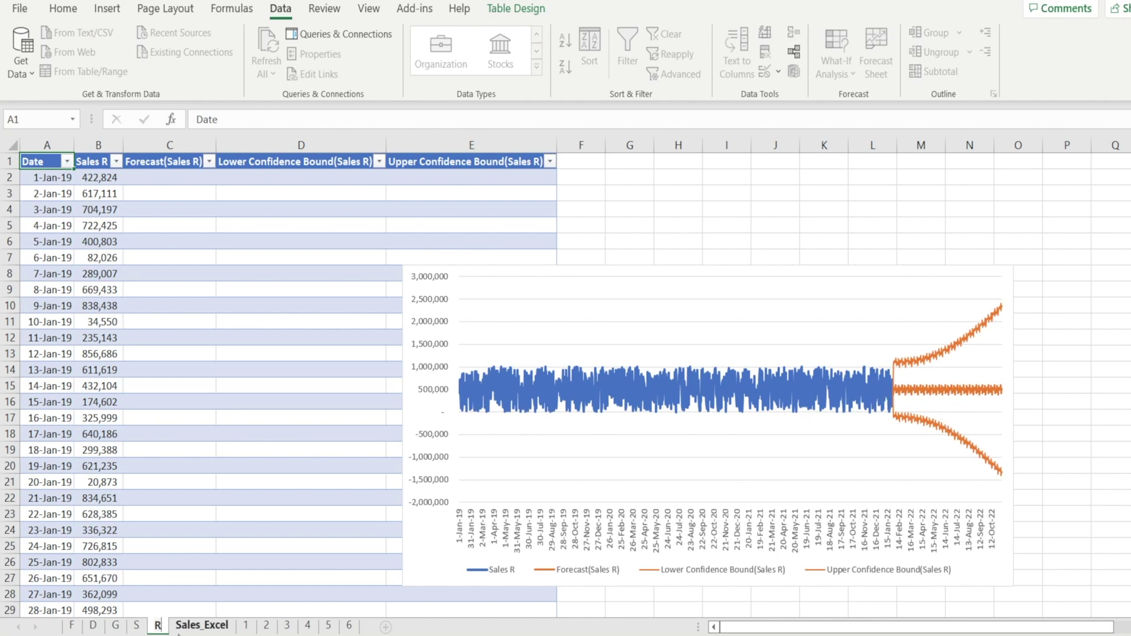
{"action": "left_click", "coordinate": [199, 625]}
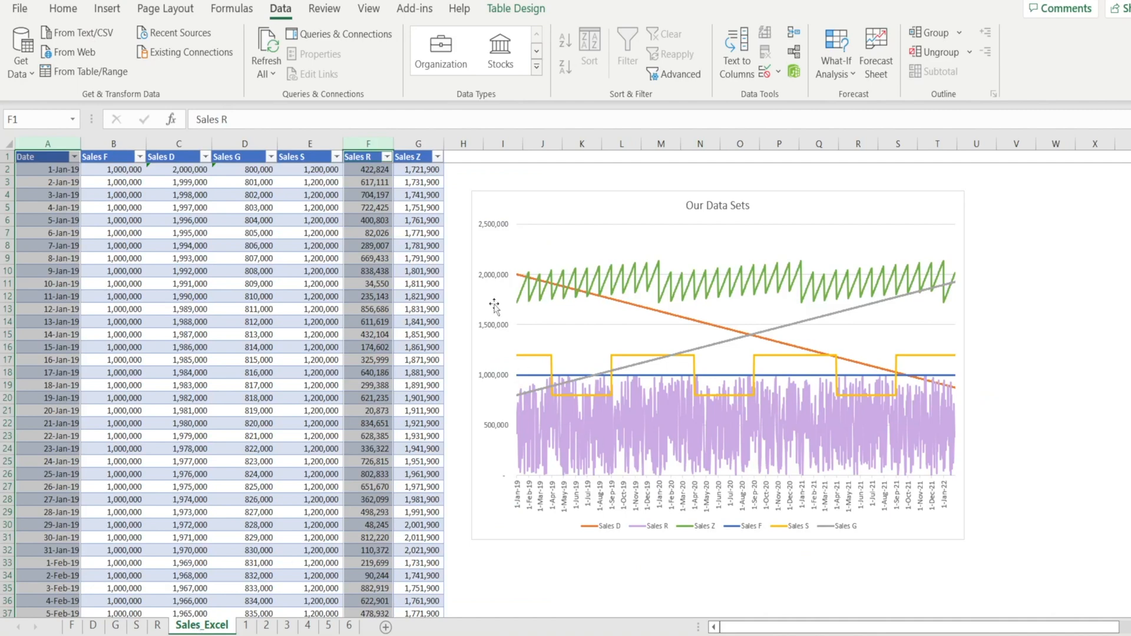
Select the Sales Z column, open its forecast preview, and expand Options
{"action": "left_click", "coordinate": [35, 157]}
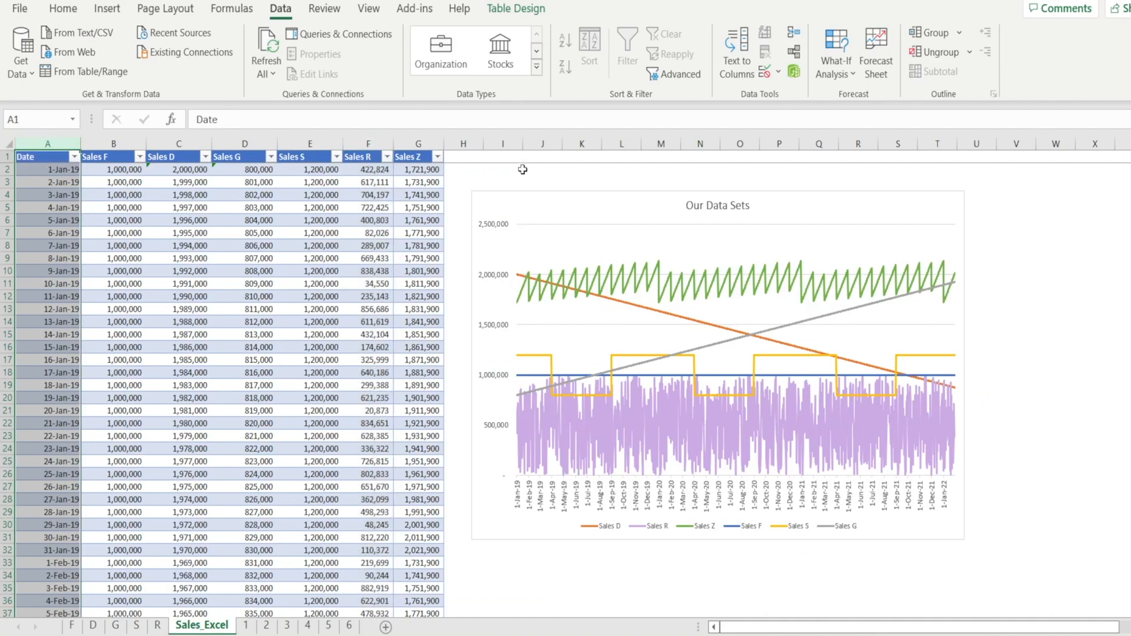
{"action": "left_click", "coordinate": [418, 170]}
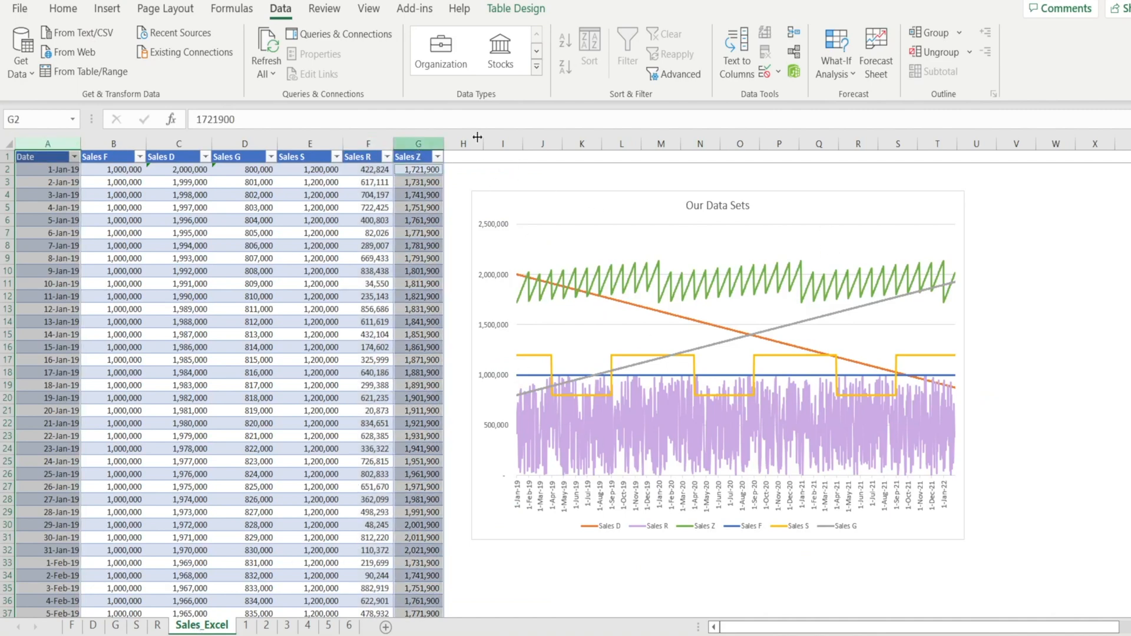
{"action": "left_click", "coordinate": [875, 44]}
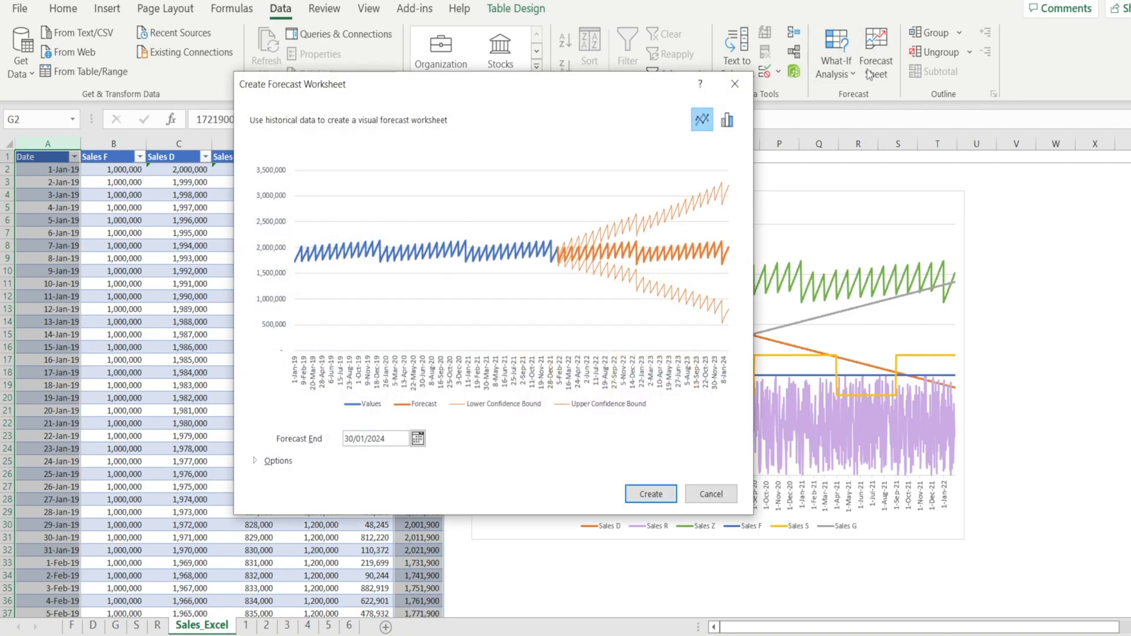
{"action": "mouse_move", "coordinate": [589, 246]}
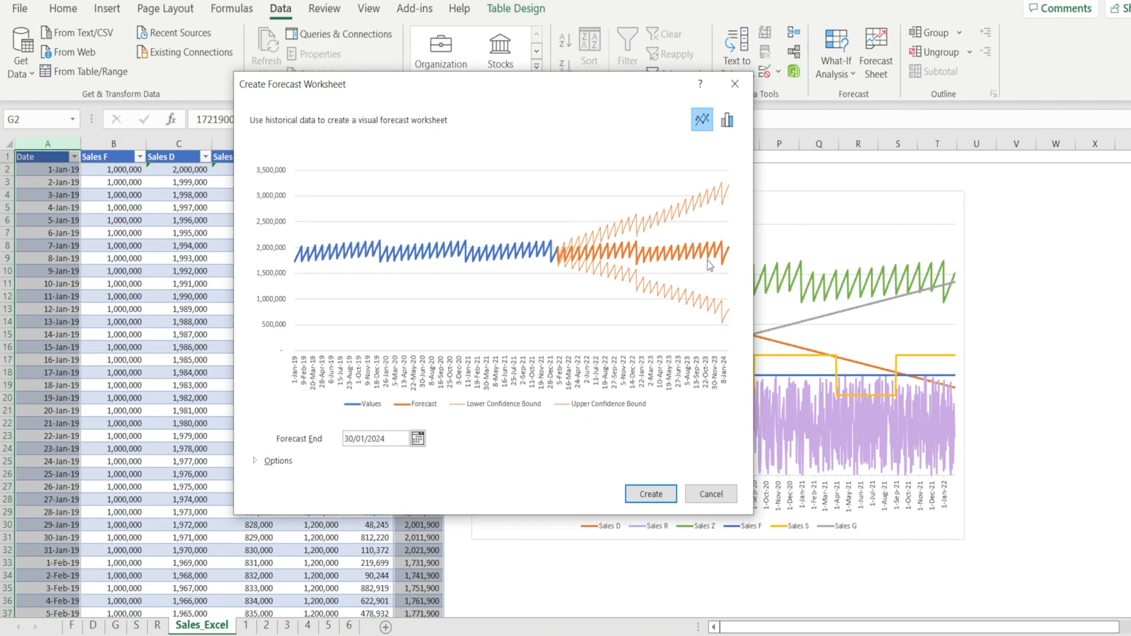
{"action": "mouse_move", "coordinate": [664, 299]}
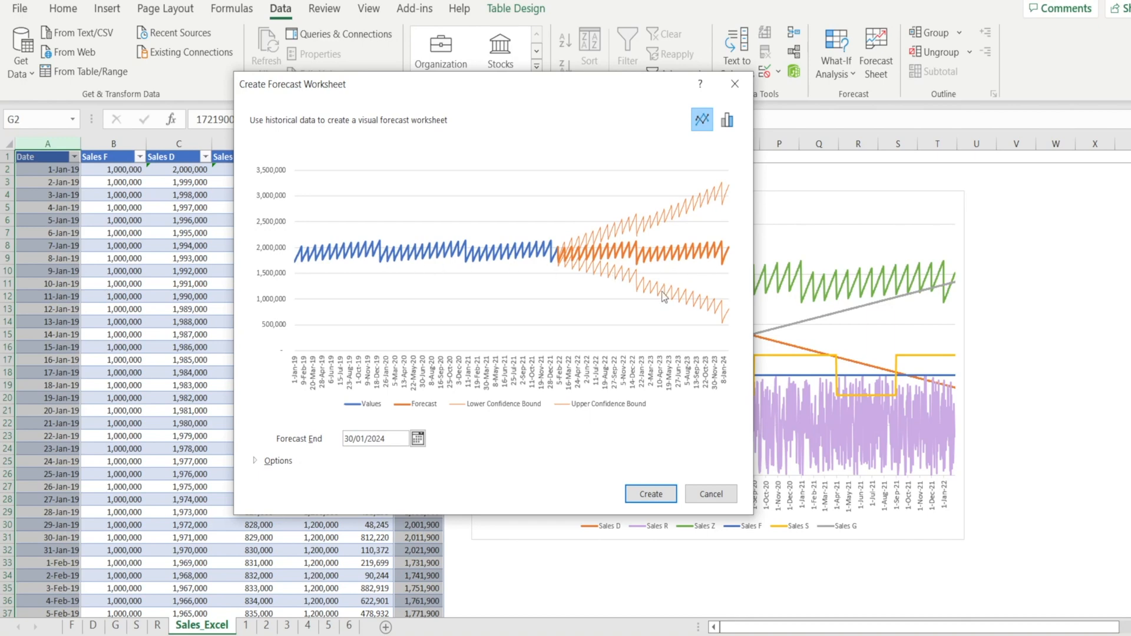
{"action": "mouse_move", "coordinate": [721, 276]}
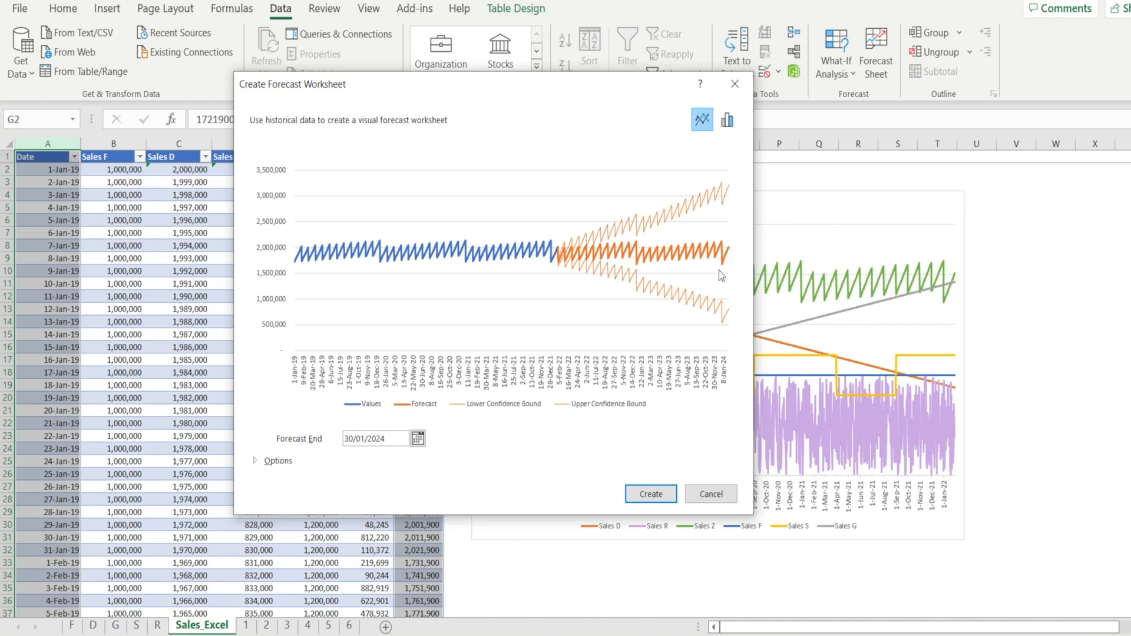
{"action": "mouse_move", "coordinate": [710, 268]}
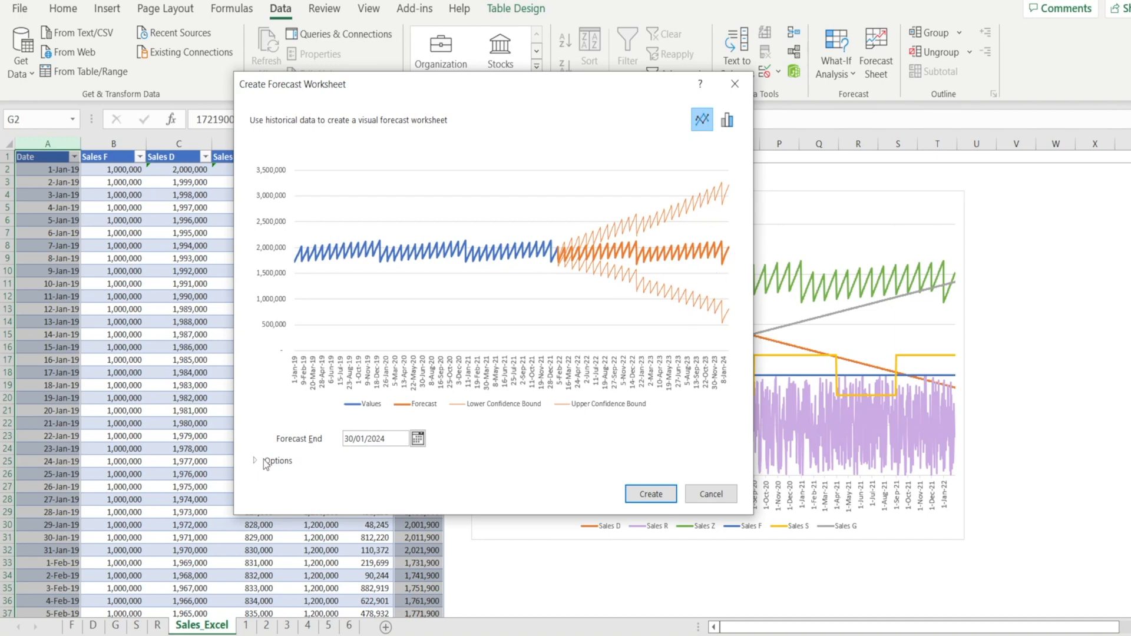
{"action": "left_click", "coordinate": [256, 461]}
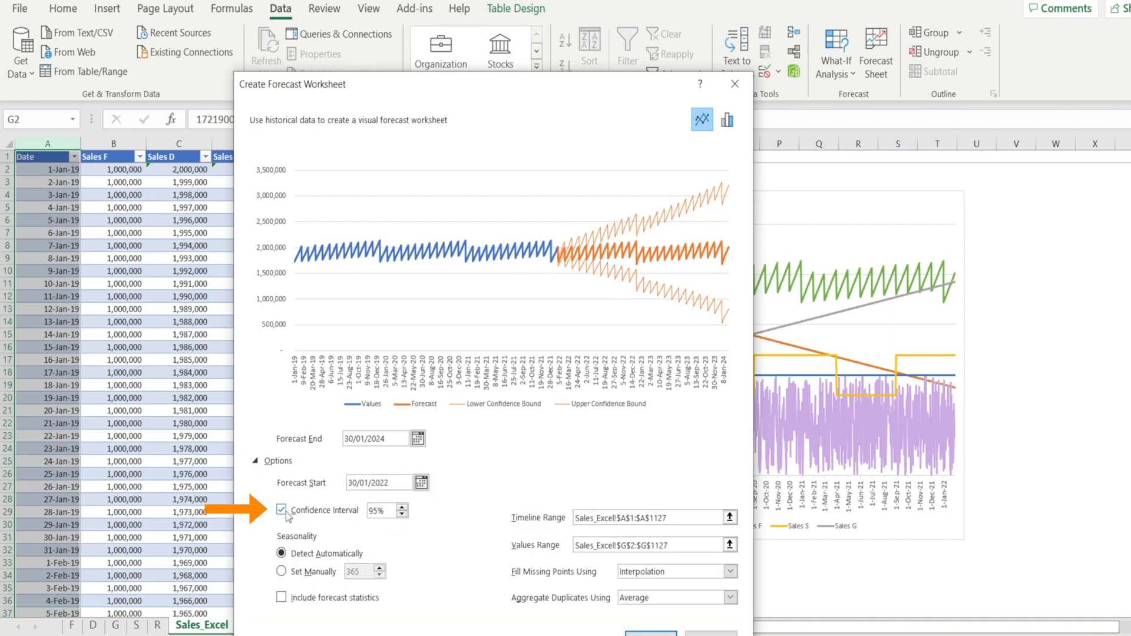
Turn off the confidence interval and create the Sales Z forecast sheet
{"action": "left_click", "coordinate": [280, 511]}
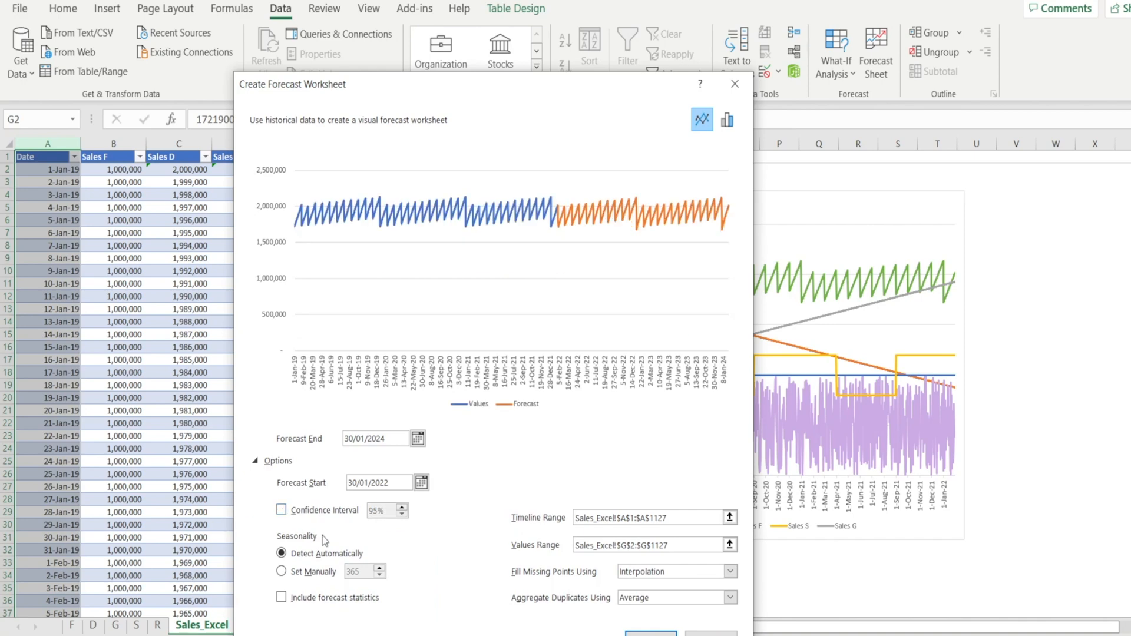
{"action": "mouse_move", "coordinate": [429, 512]}
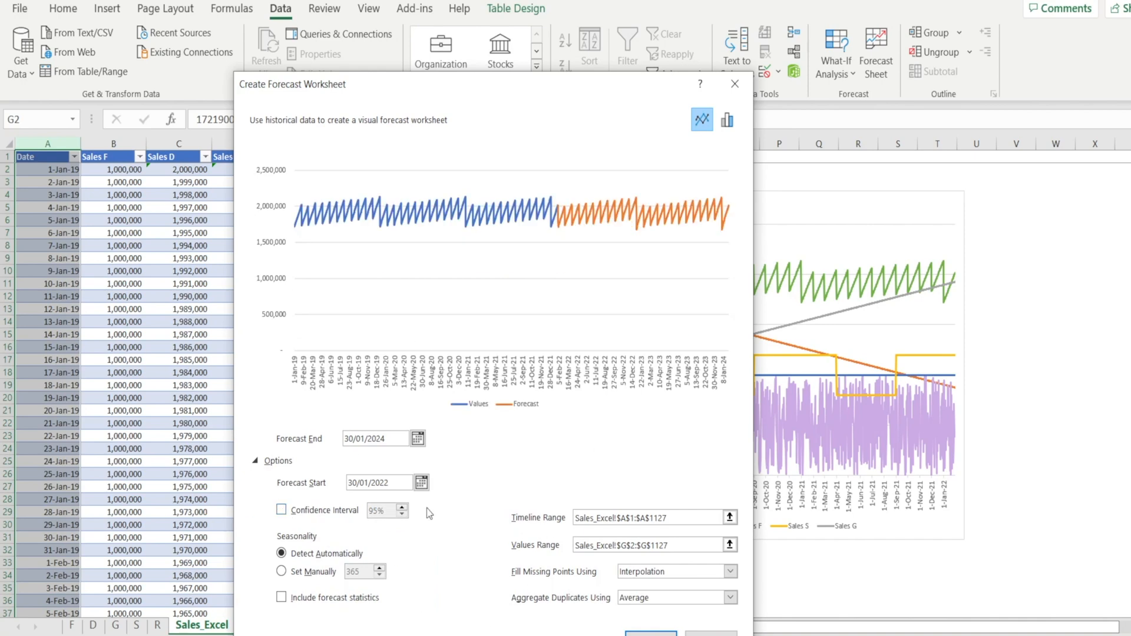
{"action": "mouse_move", "coordinate": [652, 601]}
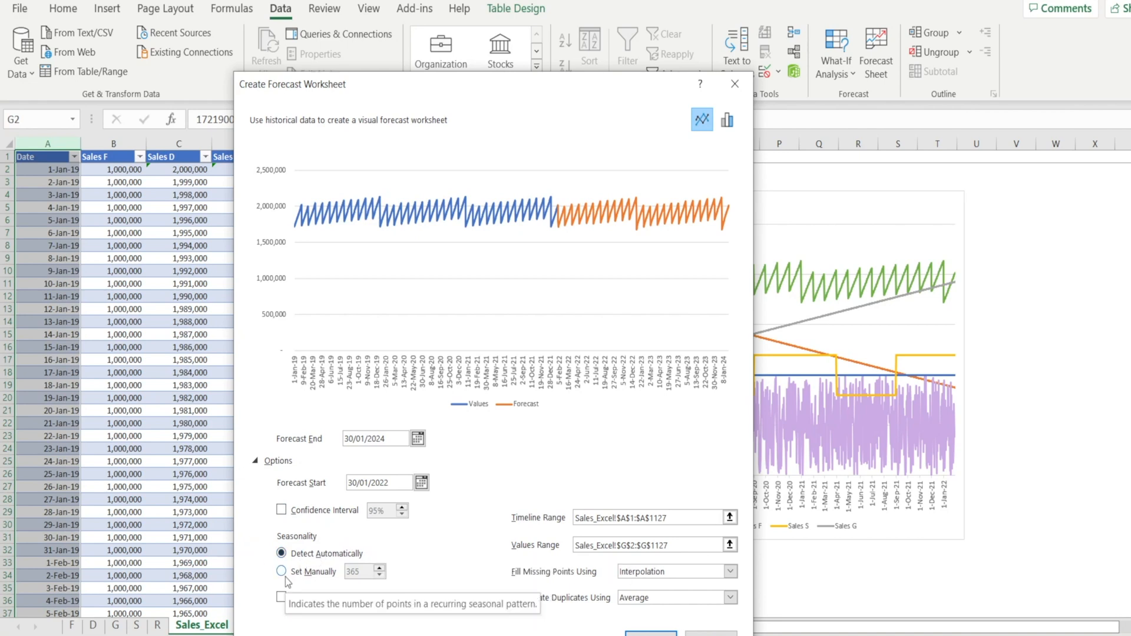
{"action": "mouse_move", "coordinate": [312, 578]}
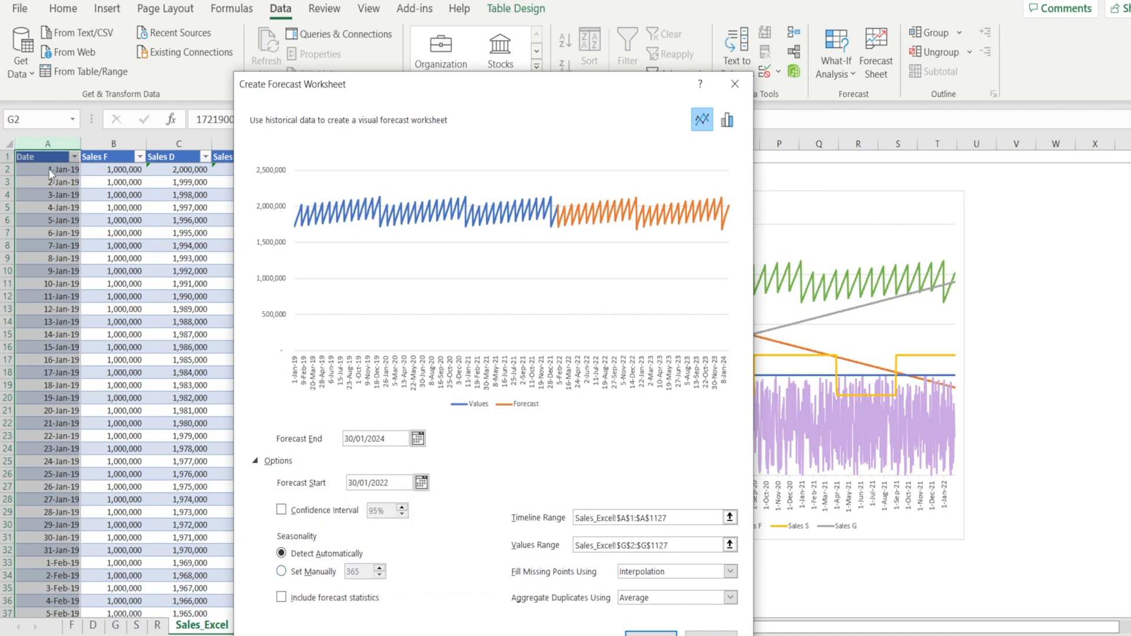
{"action": "mouse_move", "coordinate": [70, 385]}
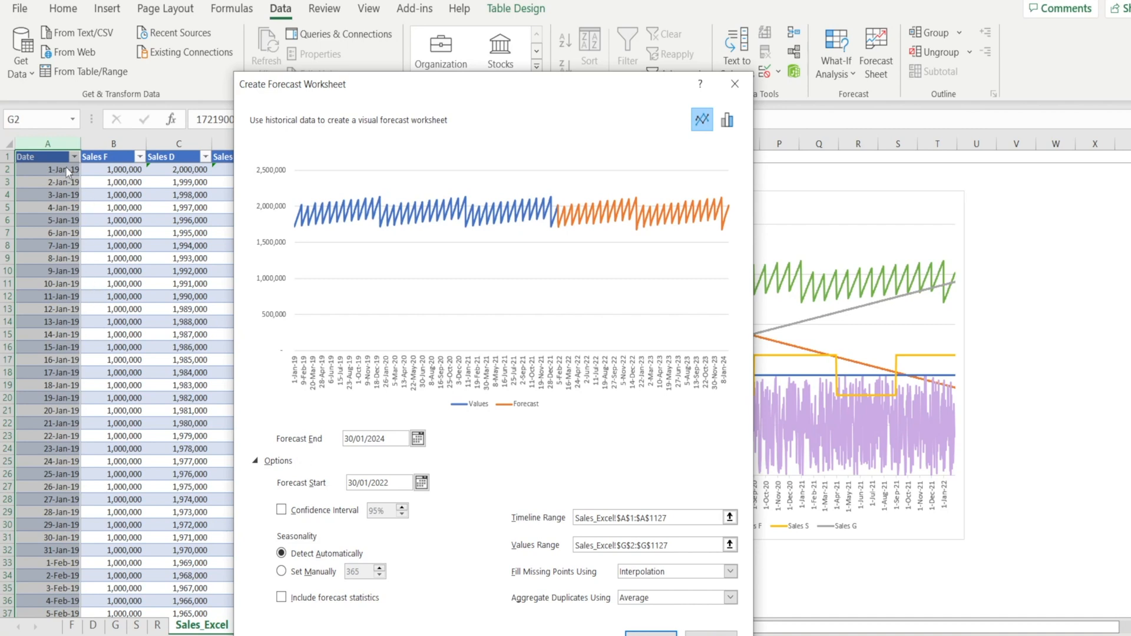
{"action": "mouse_move", "coordinate": [376, 607]}
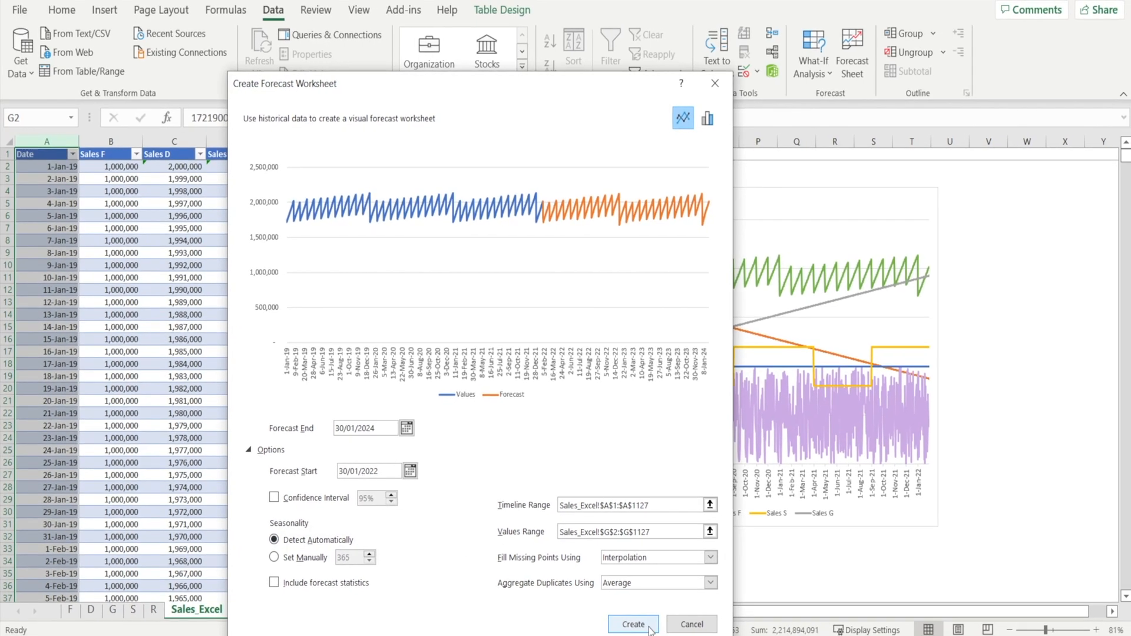
{"action": "left_click", "coordinate": [634, 623]}
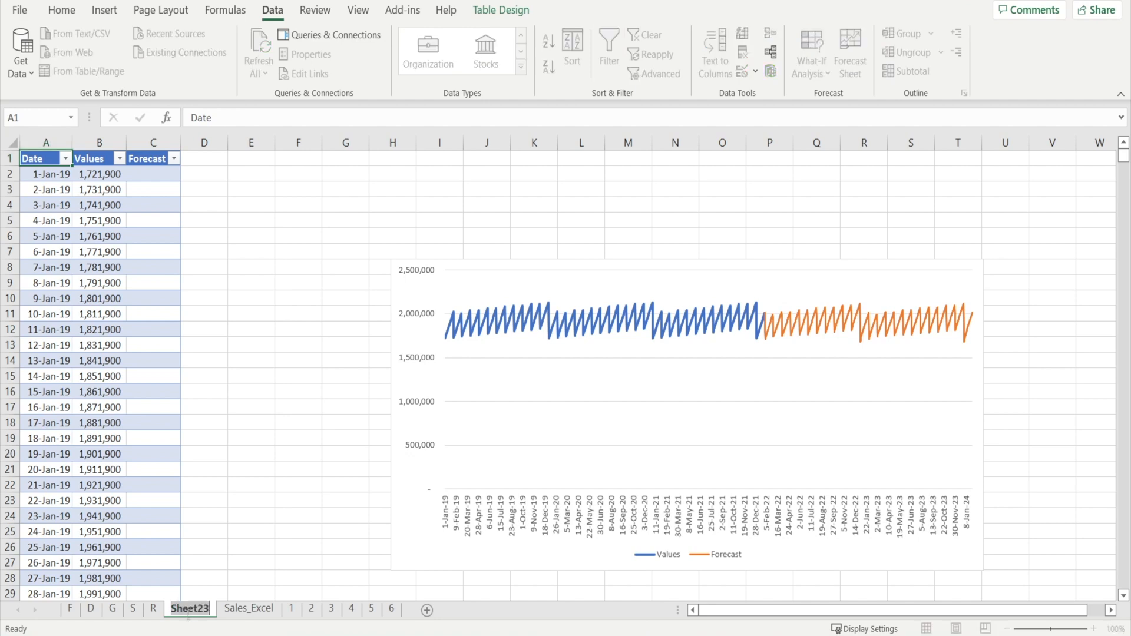
Rename Sheet23 to 'Z' and return to the Sales_Excel sheet
{"action": "double_click", "coordinate": [190, 610]}
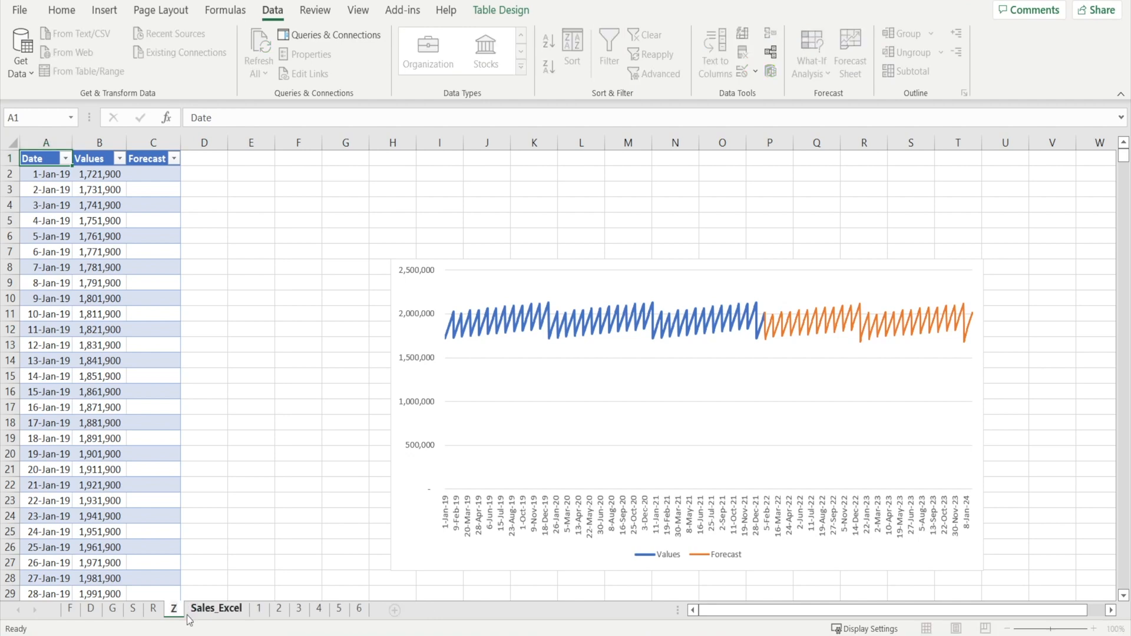
{"action": "left_click", "coordinate": [345, 267]}
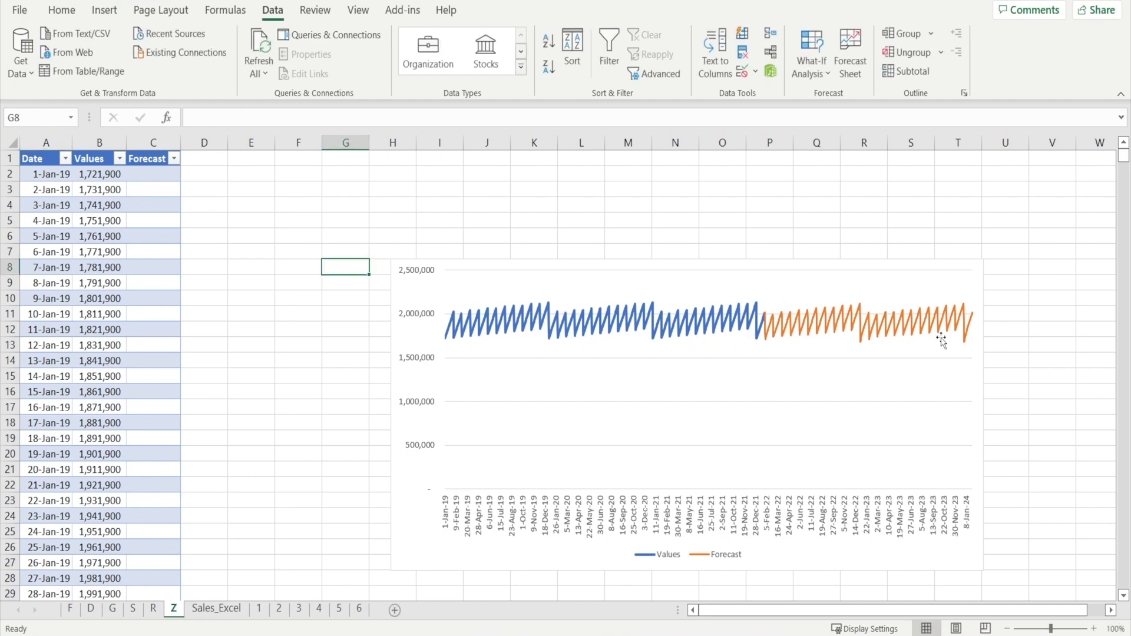
{"action": "left_click", "coordinate": [302, 485]}
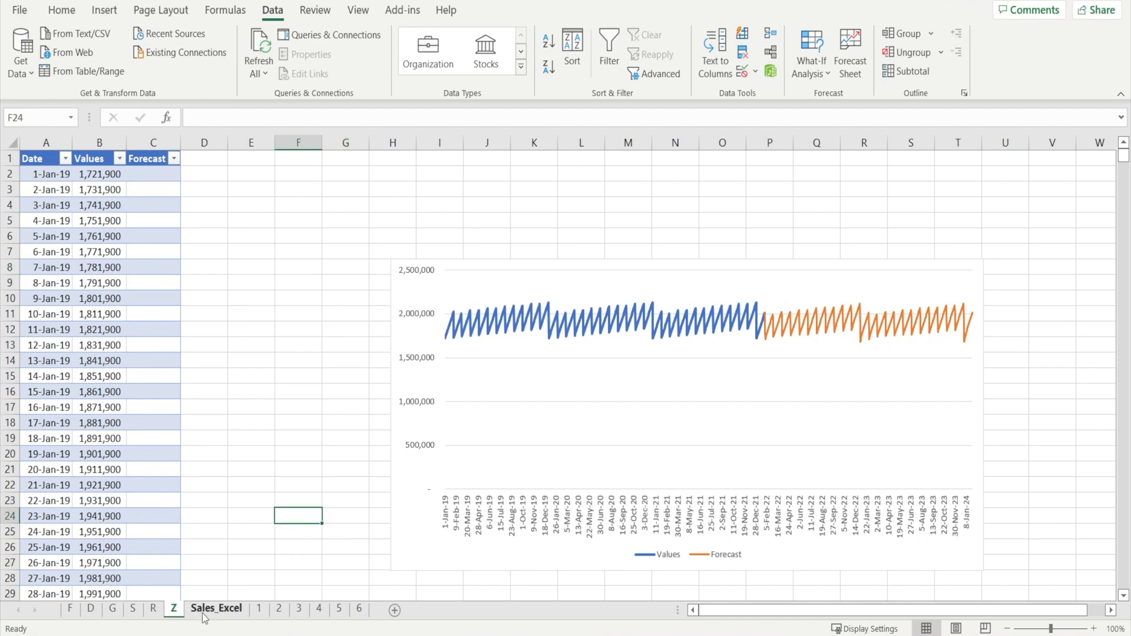
{"action": "left_click", "coordinate": [216, 608]}
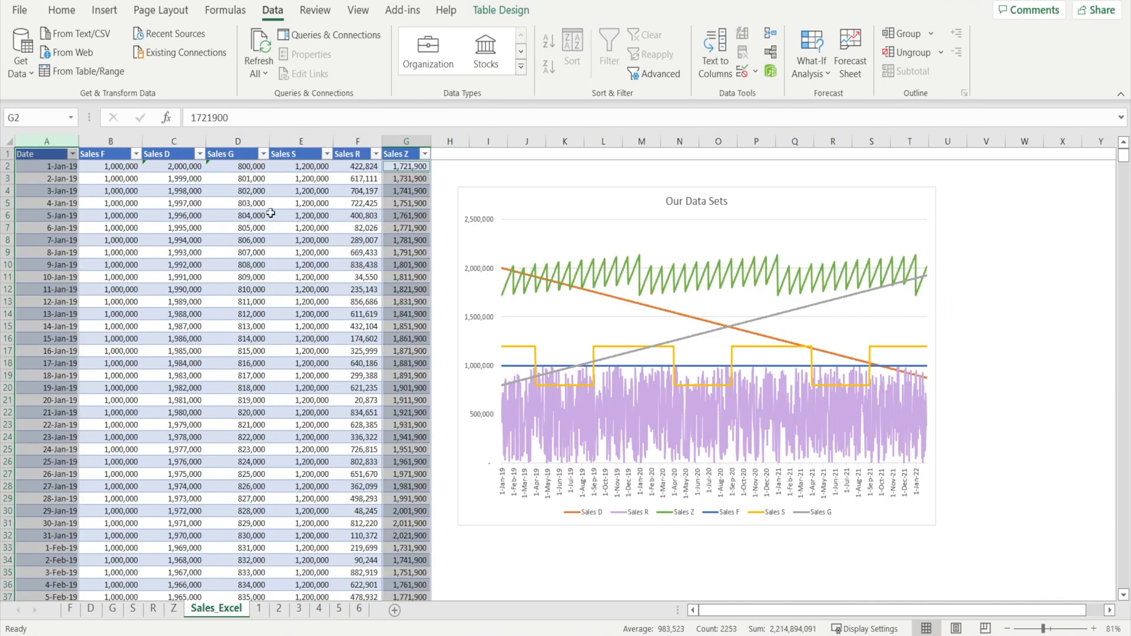
{"action": "mouse_move", "coordinate": [196, 277]}
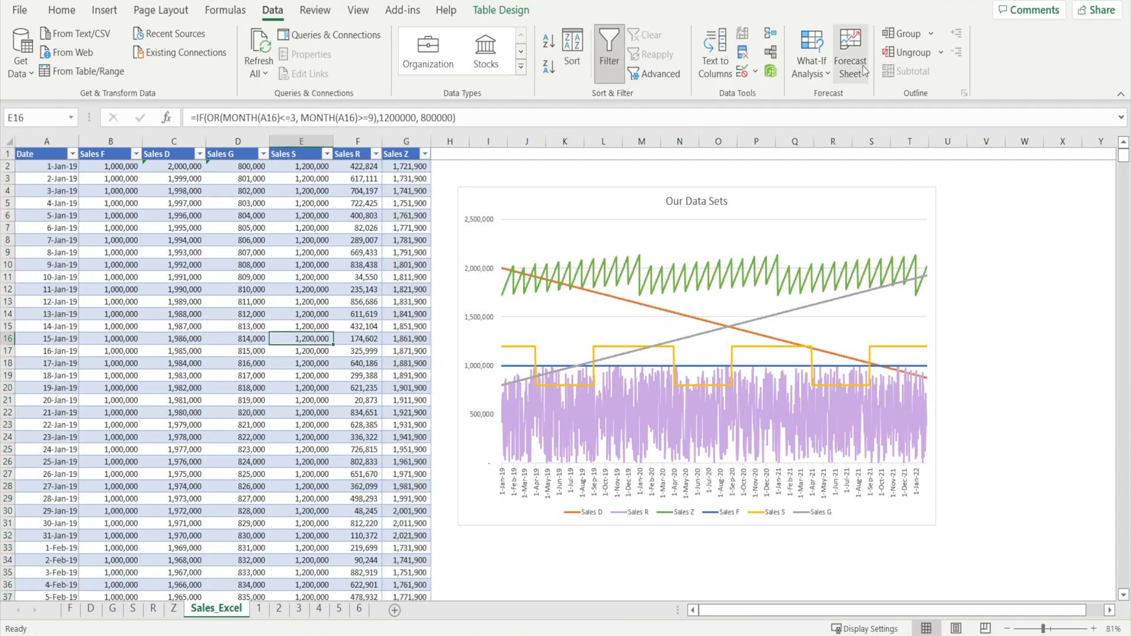
{"action": "mouse_move", "coordinate": [858, 76]}
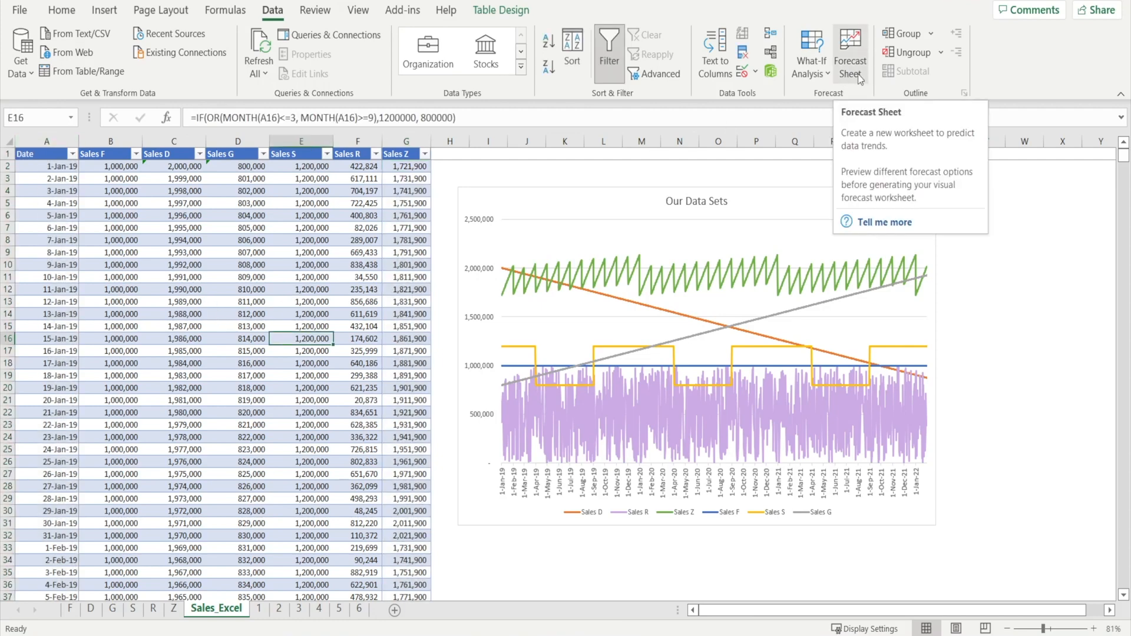